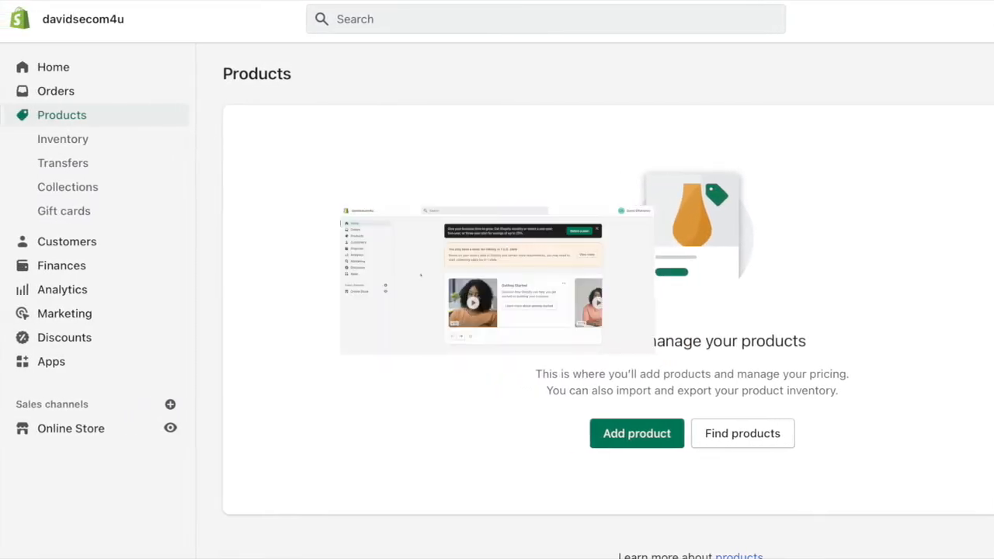
Step: From the Products page, start a blank new product and look over the empty form
{"action": "left_click", "coordinate": [53, 67]}
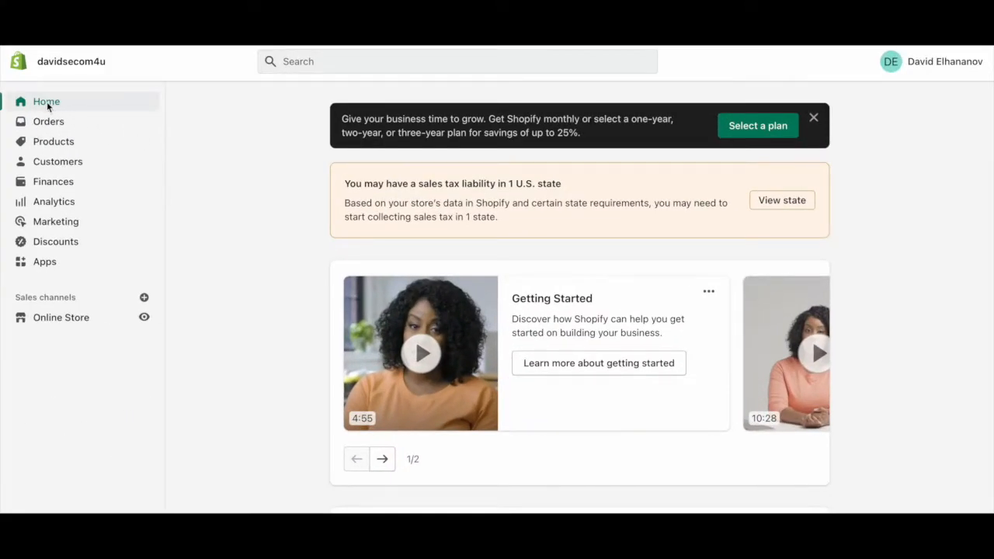
{"action": "mouse_move", "coordinate": [53, 142]}
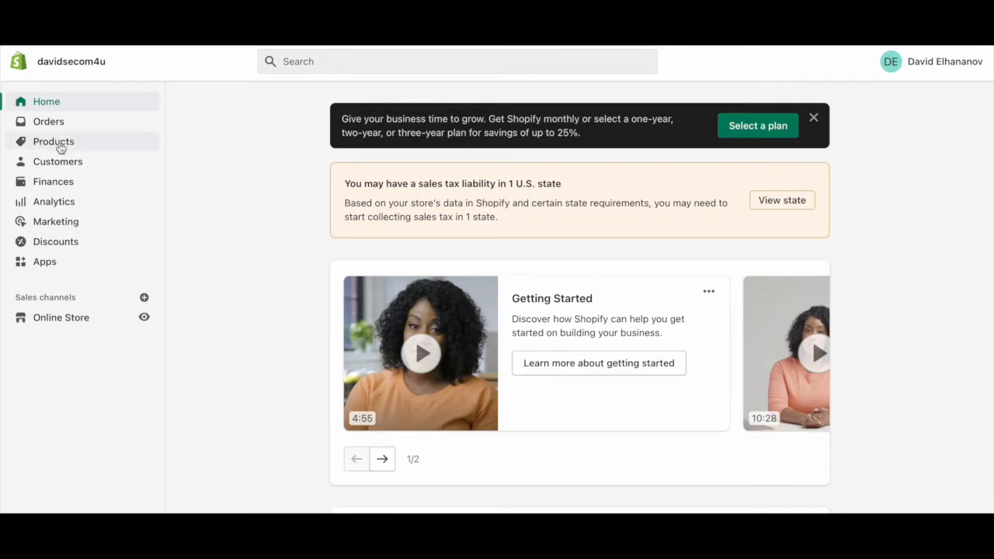
{"action": "left_click", "coordinate": [53, 140]}
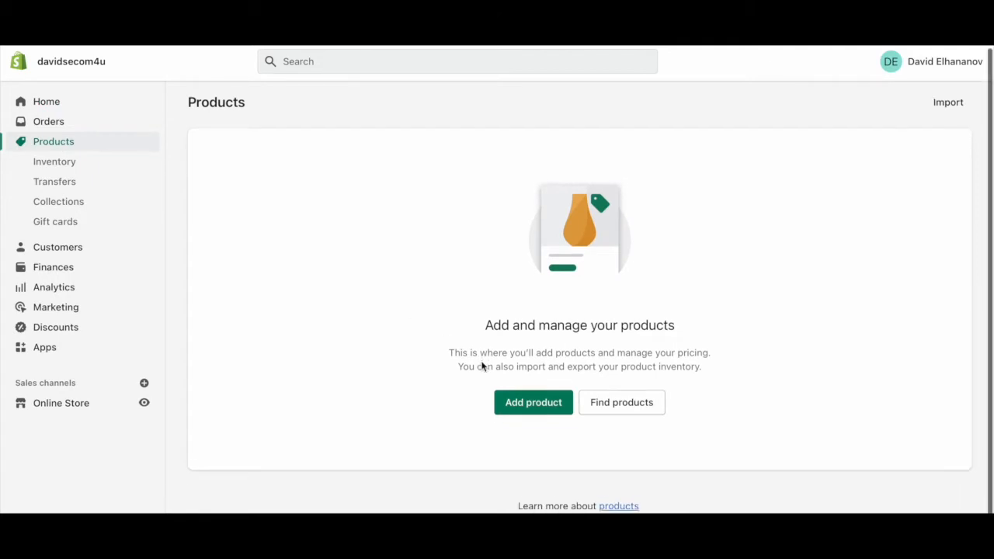
{"action": "left_click", "coordinate": [533, 403]}
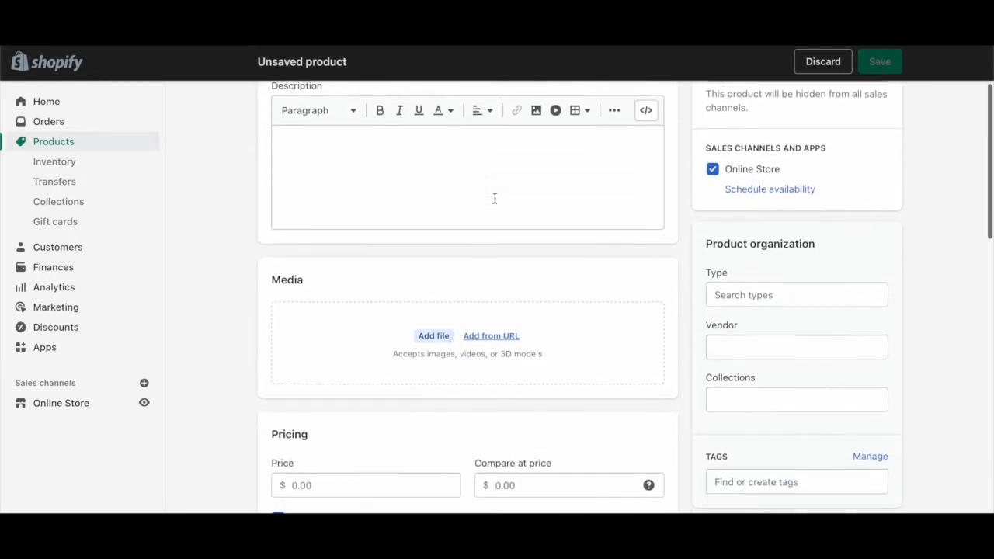
{"action": "scroll", "scroll_direction": "down", "scroll_amount": 3}
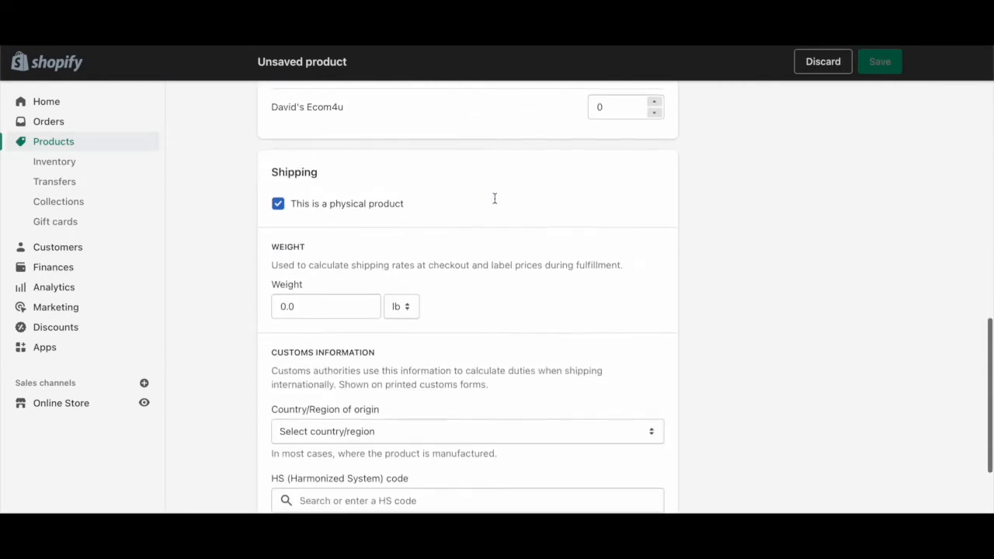
{"action": "scroll", "scroll_direction": "up", "scroll_amount": 3}
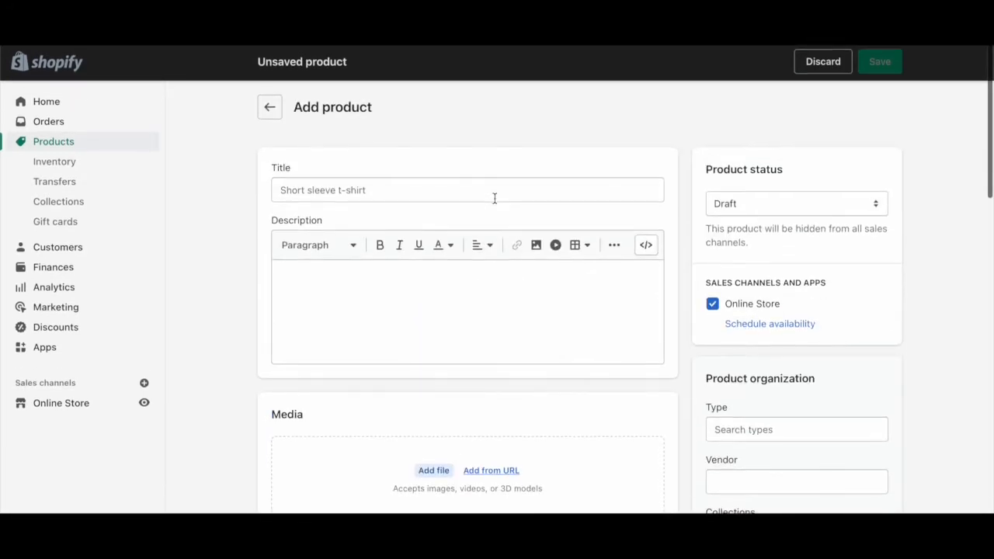
Step: Begin the product title, entering "David's T-" so far
{"action": "left_click", "coordinate": [462, 189]}
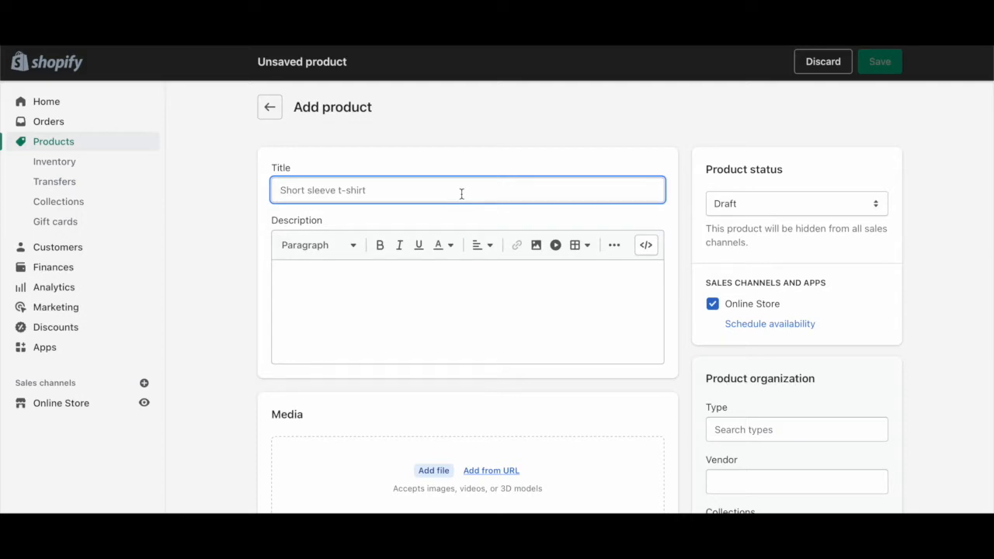
{"action": "type", "text": "David'"}
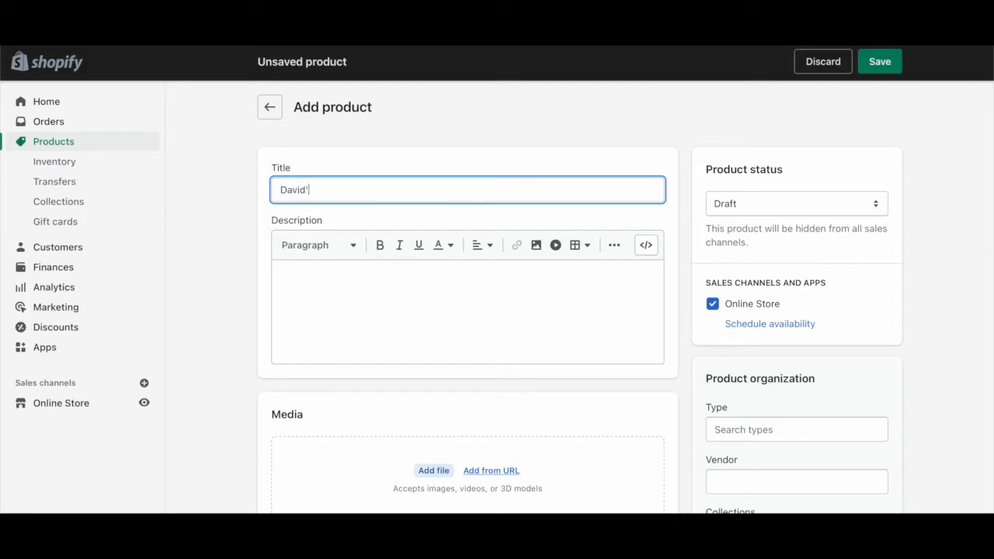
{"action": "type", "text": "s T-"}
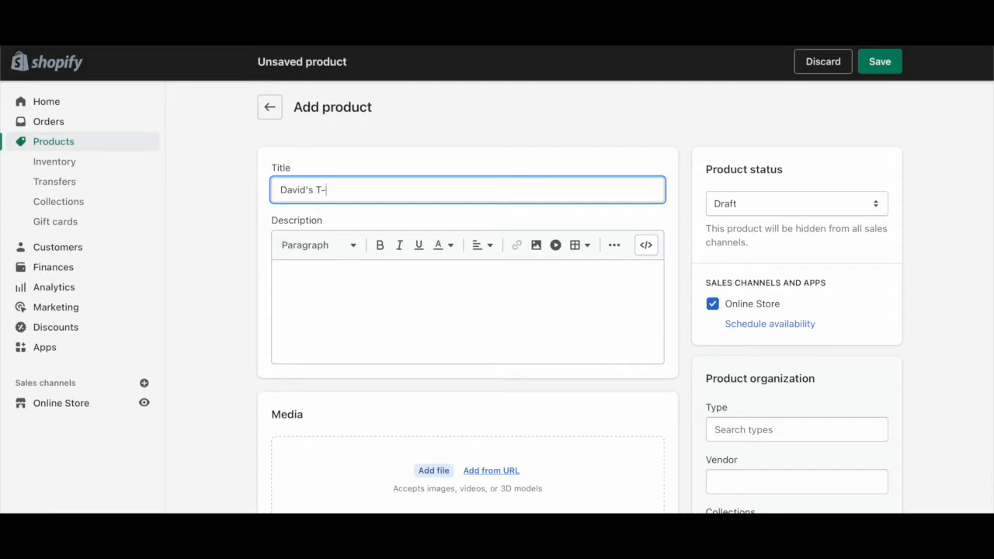
Step: Write the description lines "100% cotton" and "ultra soft"
{"action": "left_click", "coordinate": [463, 311]}
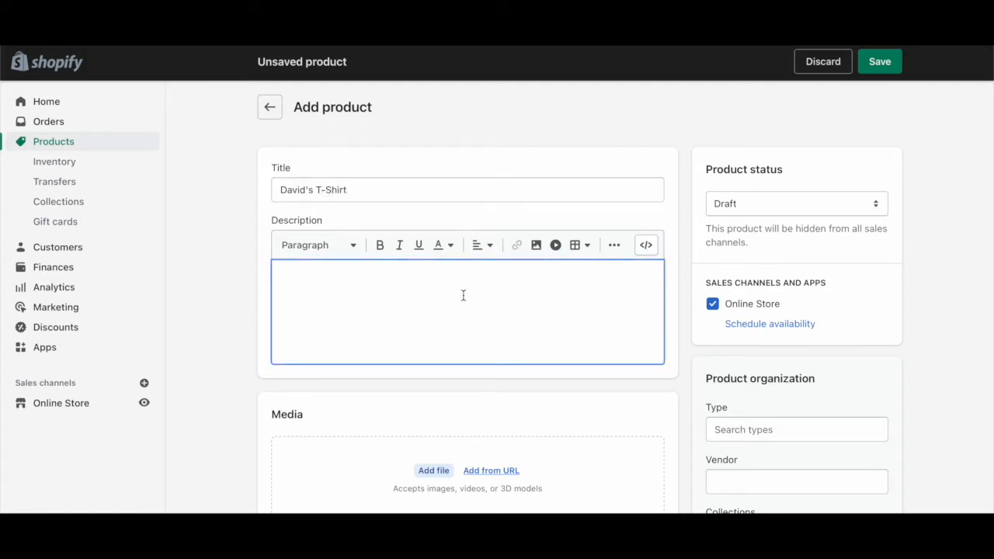
{"action": "type", "text": "100% c"}
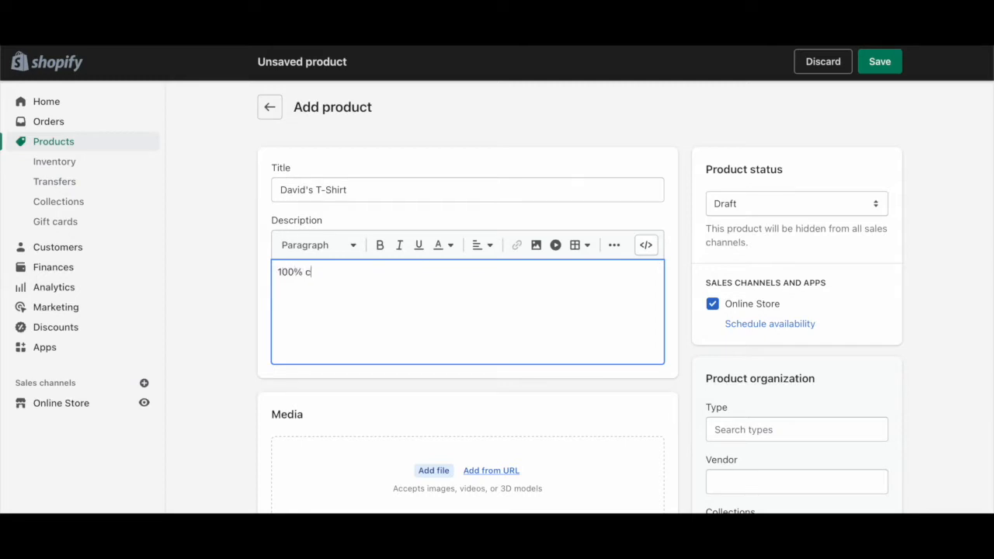
{"action": "type", "text": "otton"}
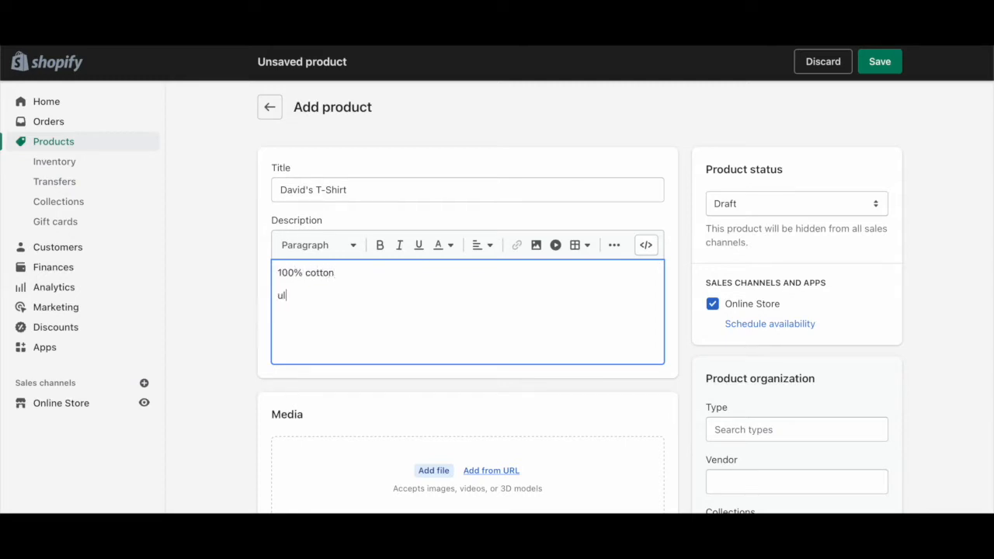
{"action": "type", "text": "tra soft"}
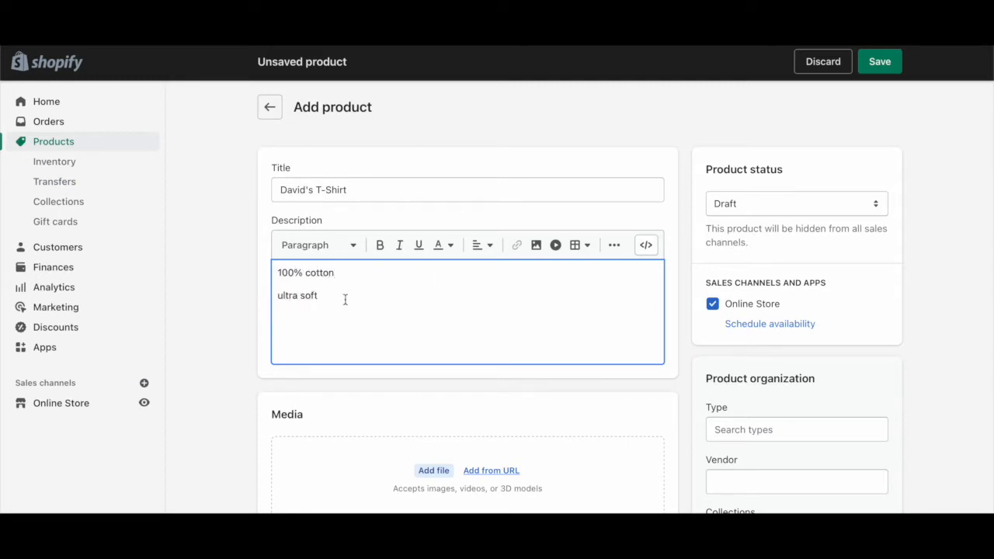
Step: Make the "100% cotton" line bold, italic and underlined
{"action": "double_click", "coordinate": [304, 274]}
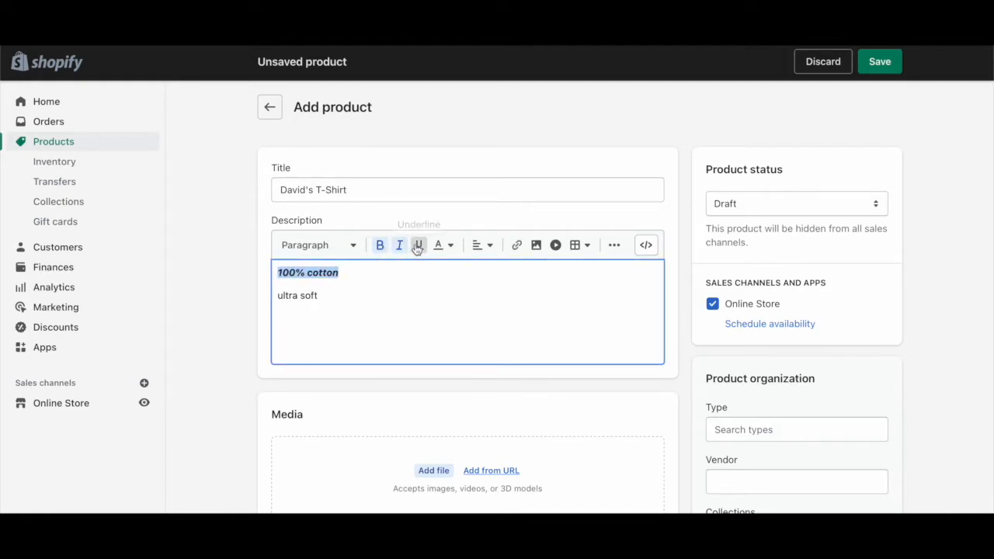
{"action": "left_click", "coordinate": [439, 245]}
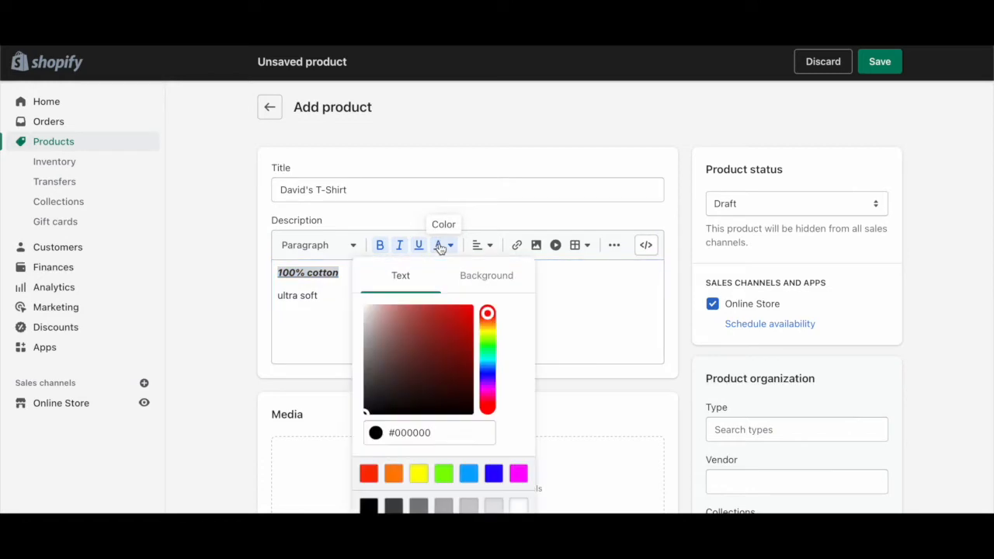
{"action": "left_click", "coordinate": [352, 311]}
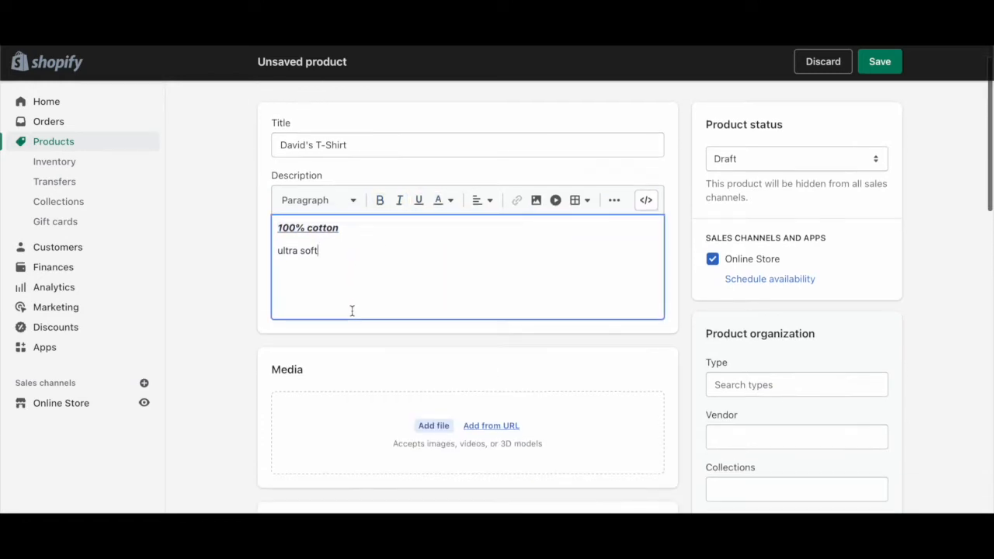
Step: Upload the grey, yellow, white and blue T-shirt photos into the Media section
{"action": "scroll", "scroll_direction": "down", "scroll_amount": 3}
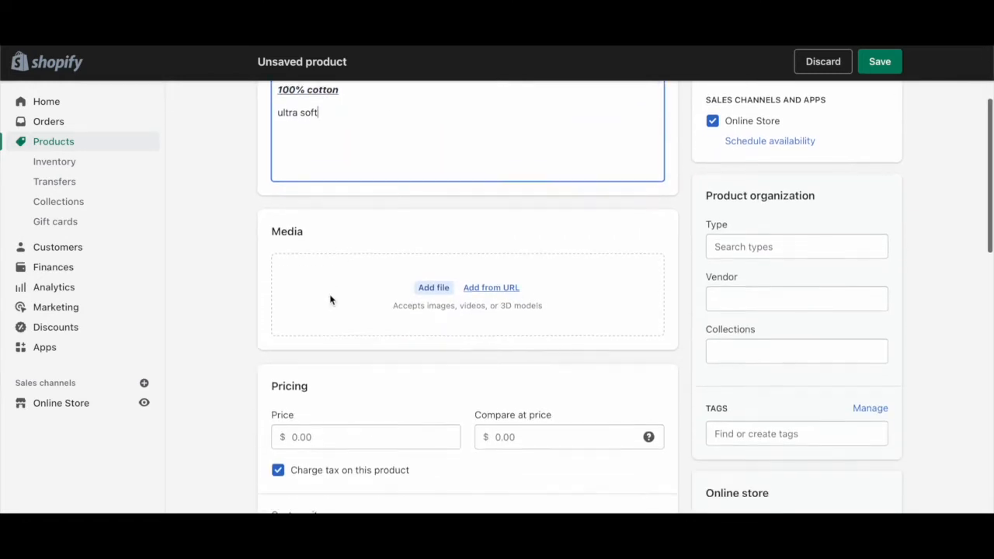
{"action": "scroll", "scroll_direction": "down", "scroll_amount": 3}
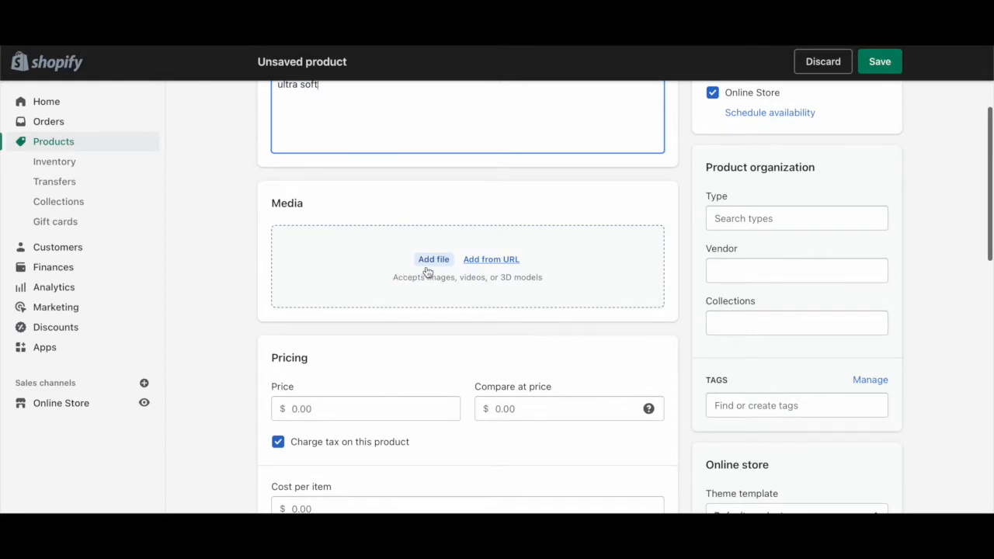
{"action": "mouse_move", "coordinate": [432, 264]}
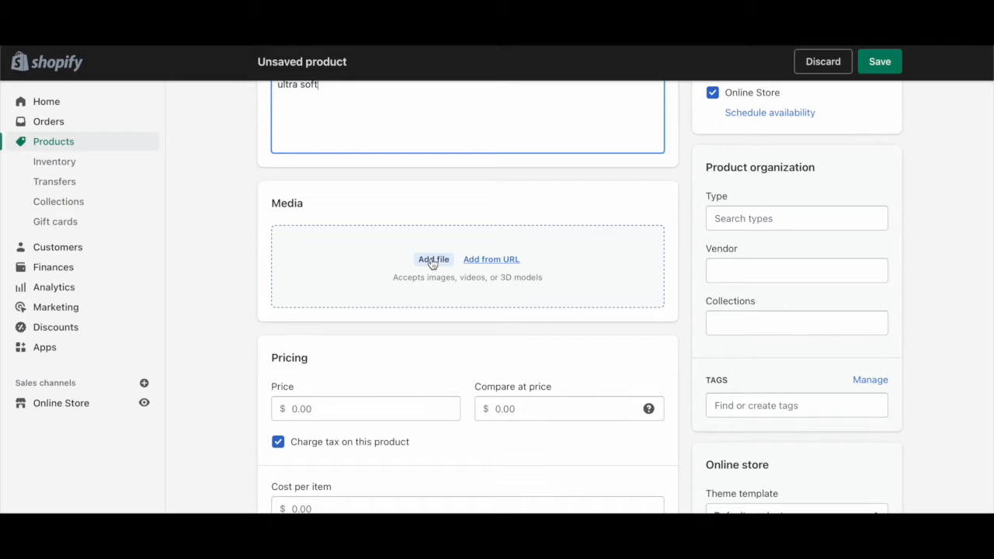
{"action": "left_click", "coordinate": [433, 259]}
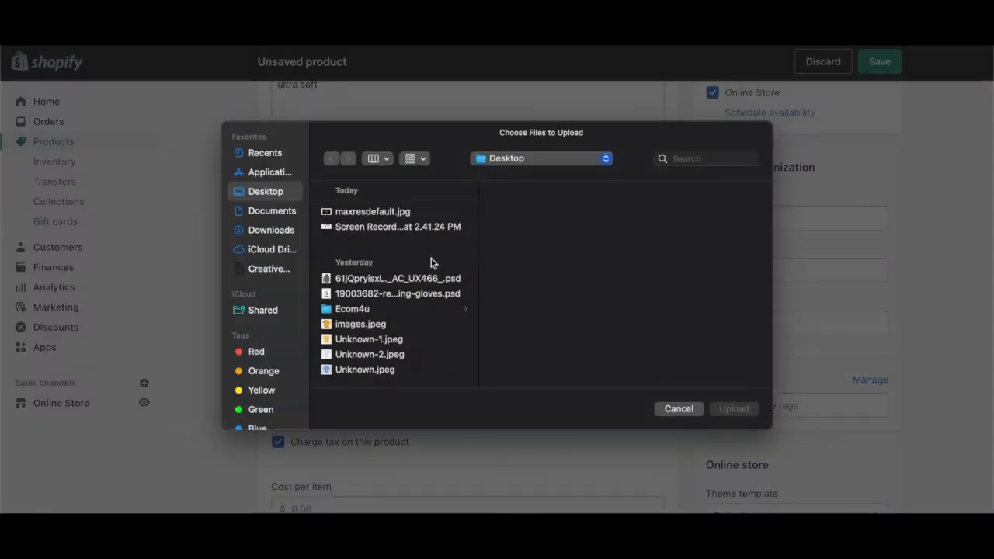
{"action": "left_click", "coordinate": [370, 354]}
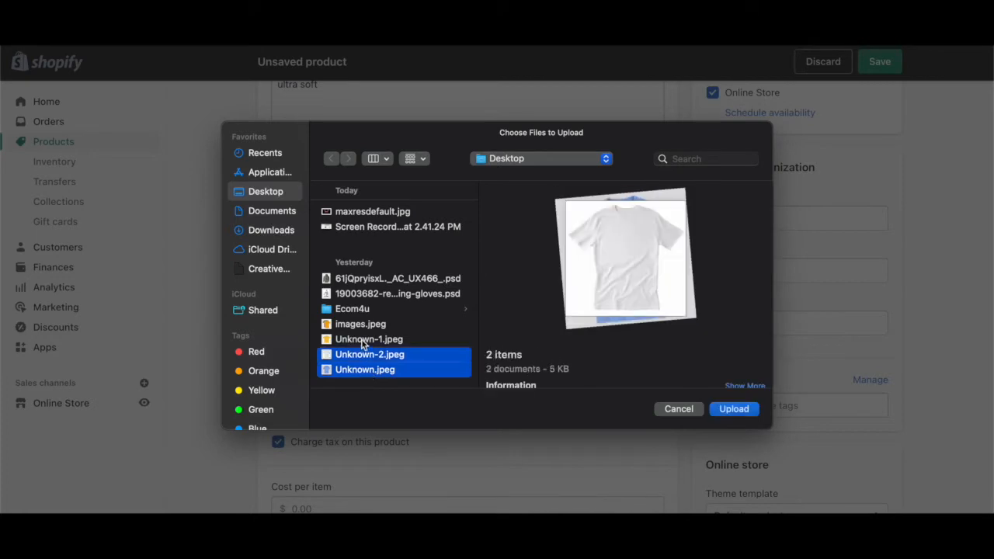
{"action": "left_click", "coordinate": [733, 408]}
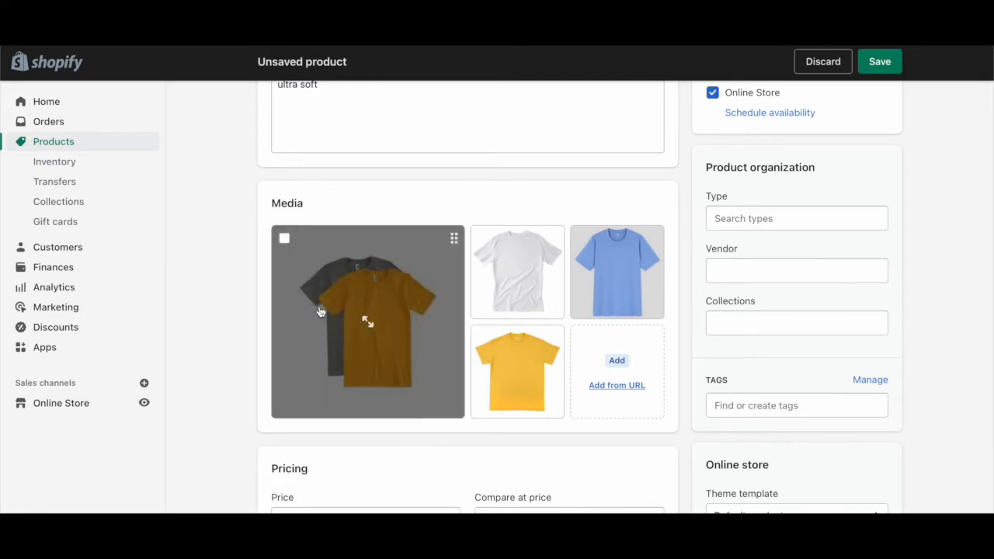
{"action": "mouse_move", "coordinate": [367, 283]}
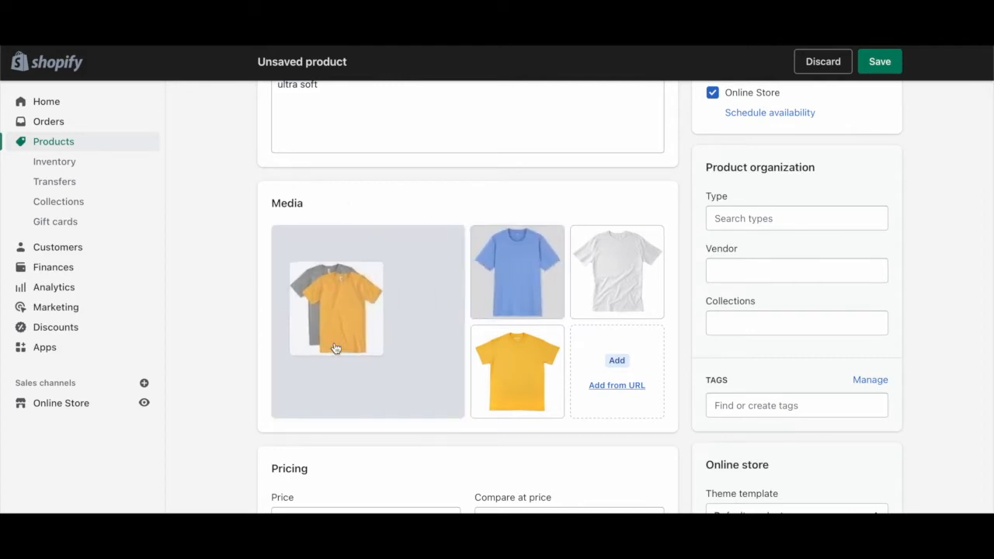
Step: Set the price to 14.99 and the compare-at price to 19.99
{"action": "scroll", "scroll_direction": "down", "scroll_amount": 3}
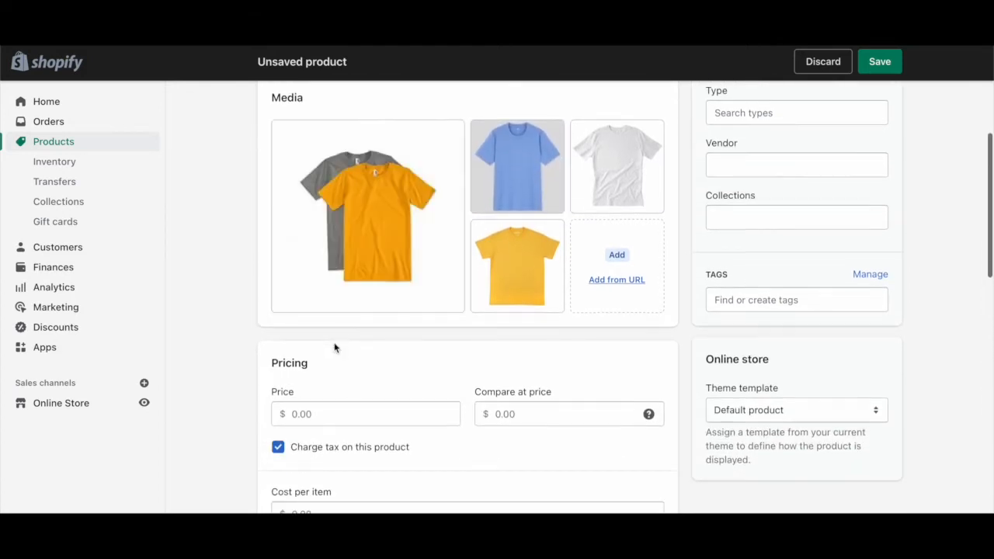
{"action": "scroll", "scroll_direction": "down", "scroll_amount": 3}
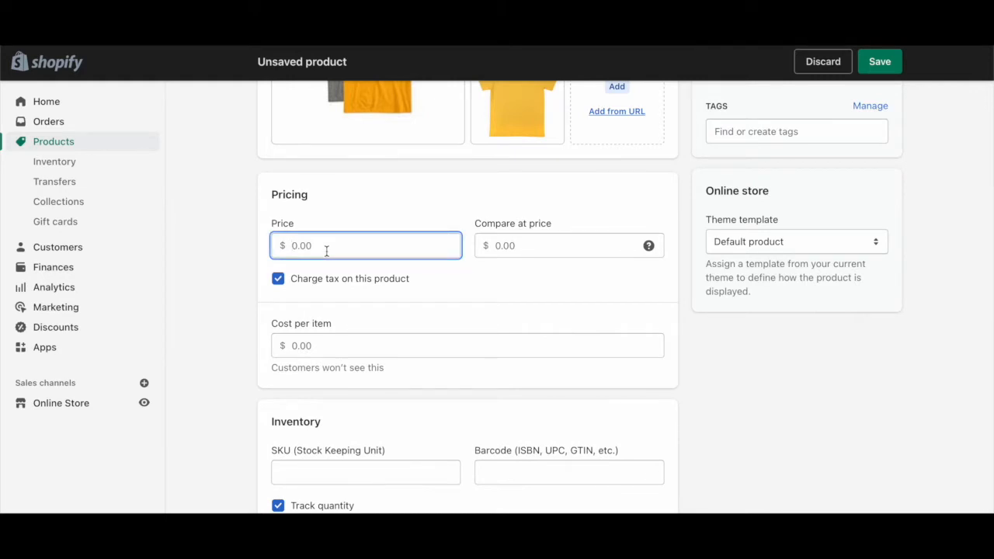
{"action": "type", "text": "14.99"}
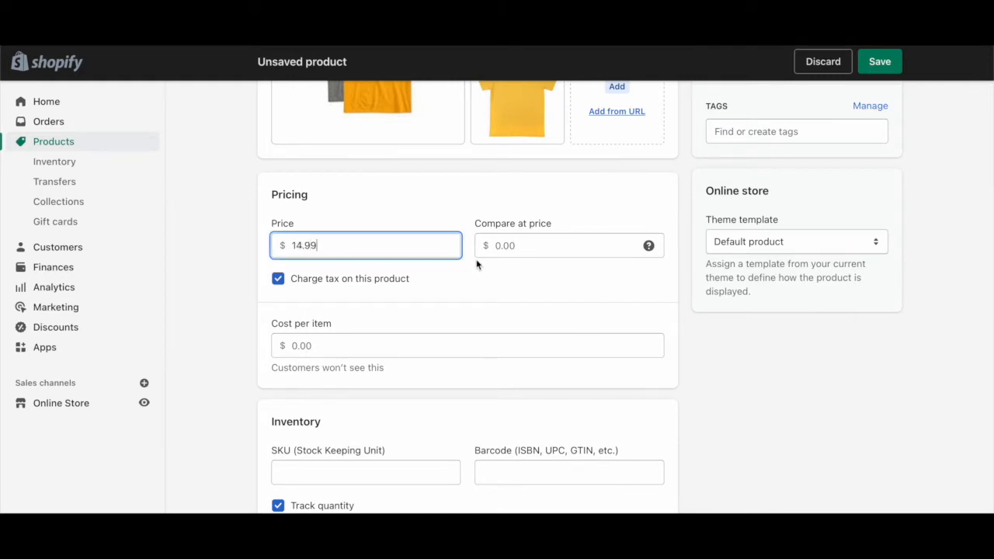
{"action": "left_click", "coordinate": [568, 245]}
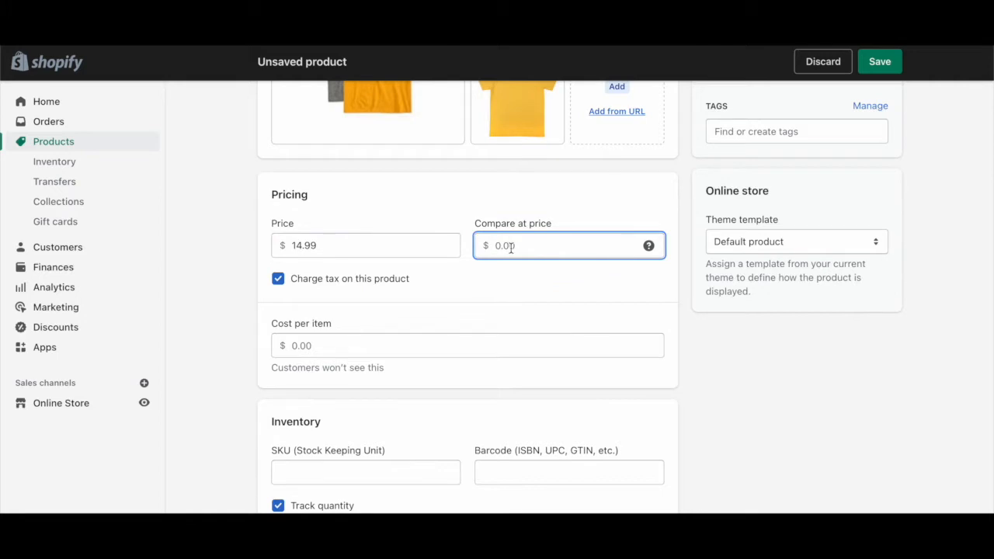
{"action": "type", "text": "19.99"}
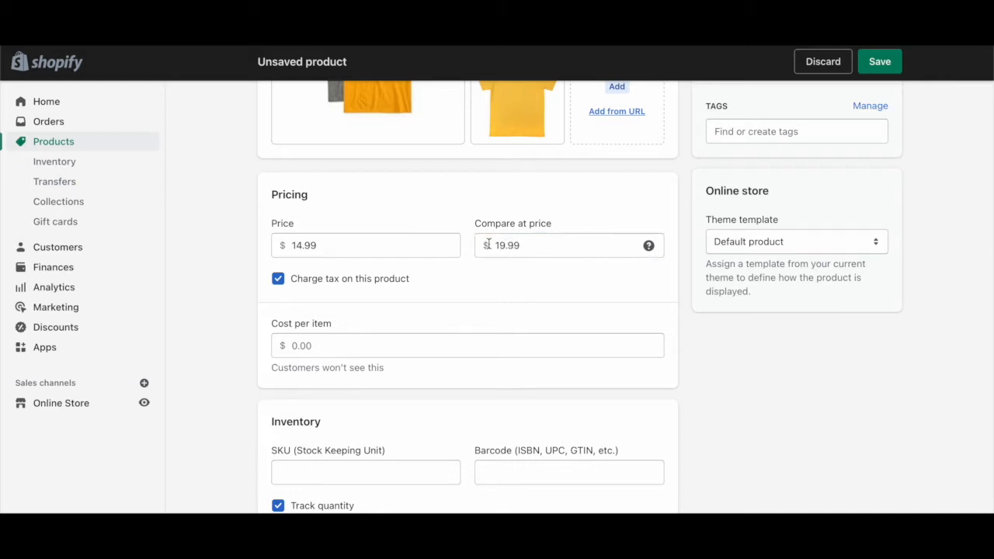
{"action": "left_click", "coordinate": [569, 245]}
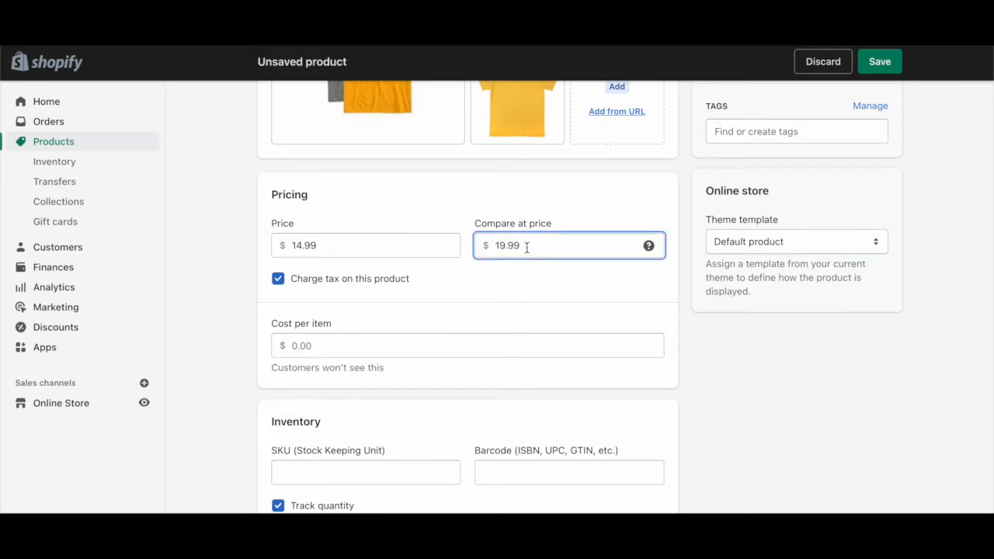
{"action": "left_click", "coordinate": [365, 246]}
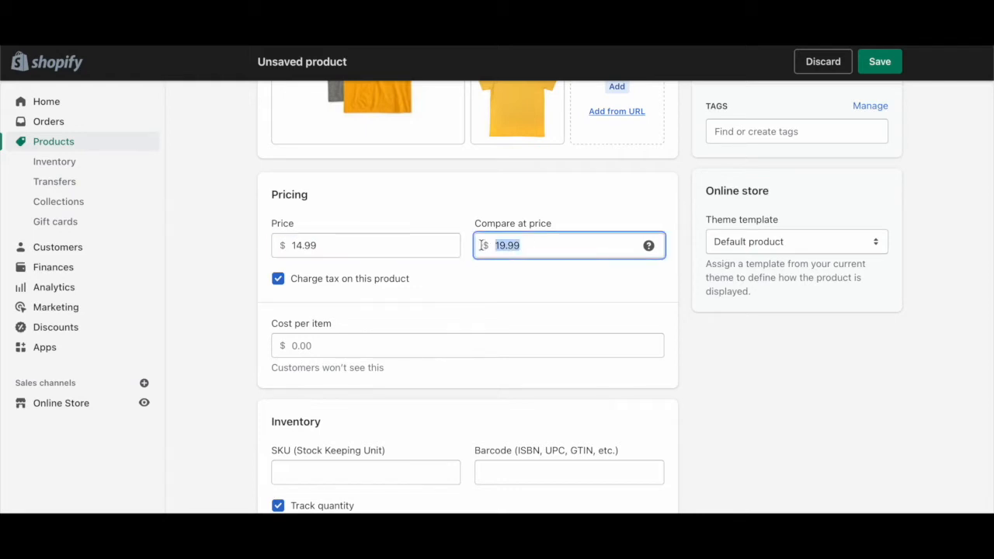
{"action": "left_click", "coordinate": [365, 245]}
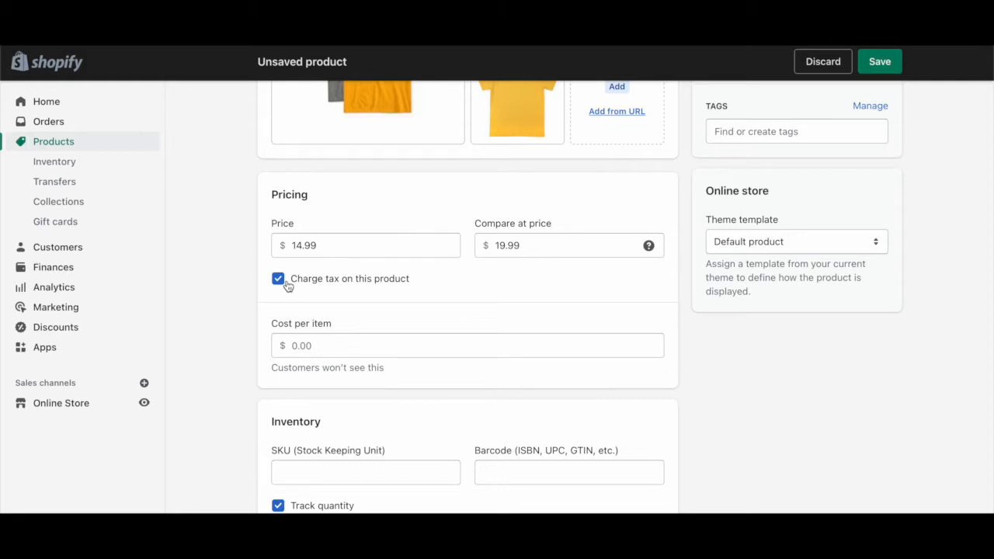
Step: Enter a 5.99 cost per item, giving a 60% margin and $9.00 profit
{"action": "scroll", "scroll_direction": "down", "scroll_amount": 3}
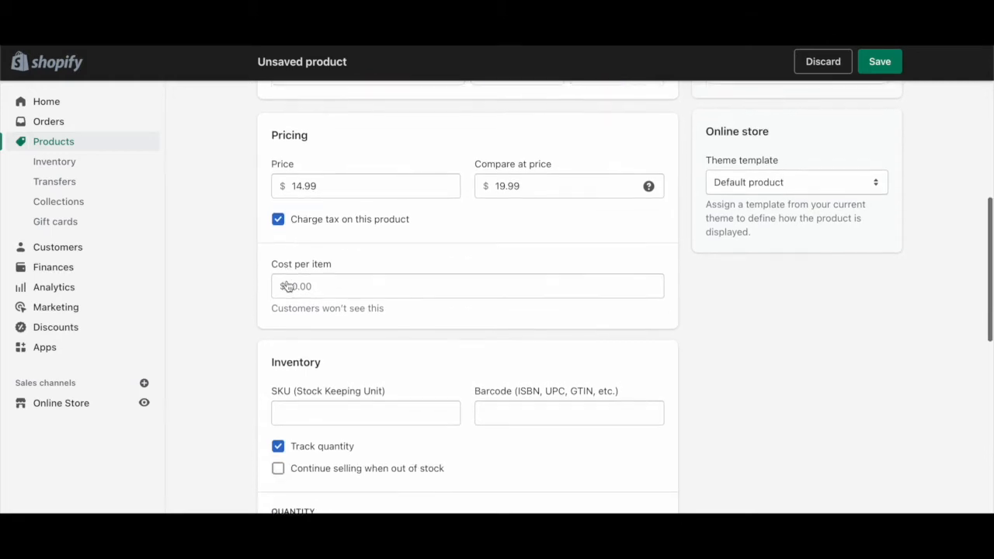
{"action": "left_click", "coordinate": [466, 286]}
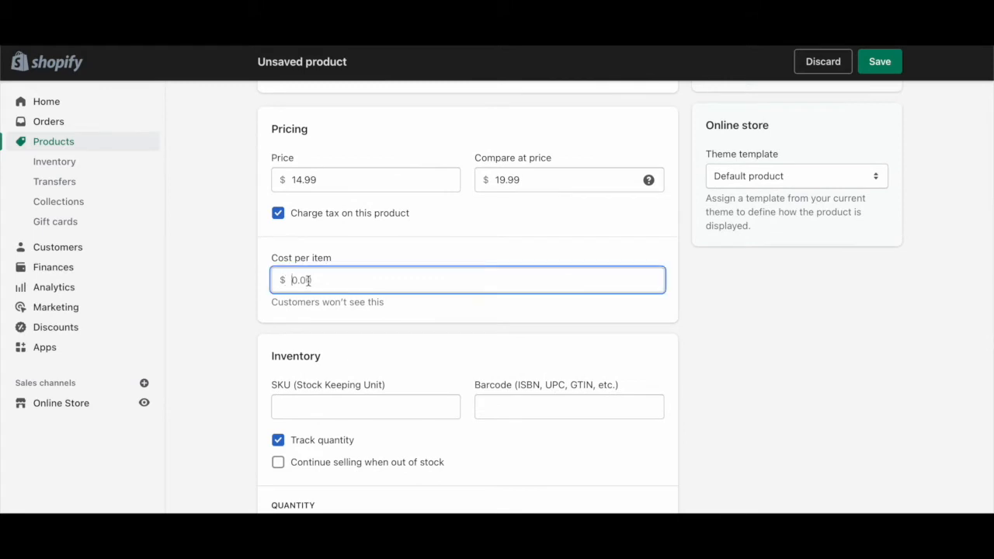
{"action": "type", "text": "5"}
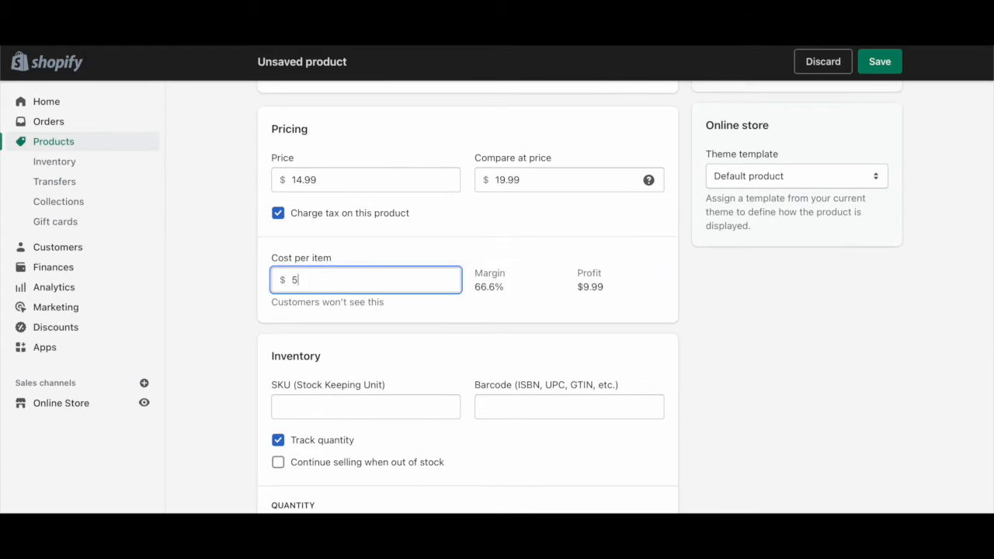
{"action": "type", "text": ".99"}
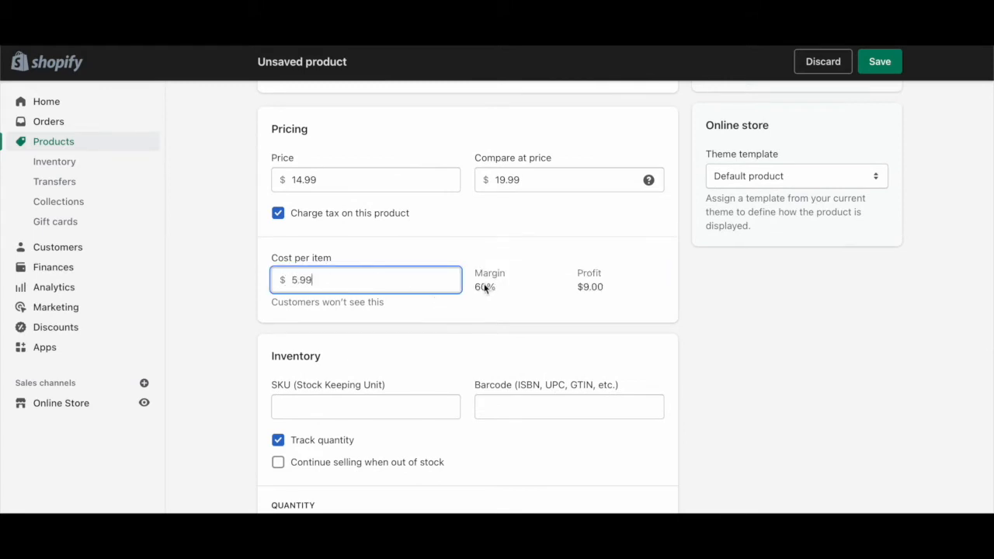
{"action": "double_click", "coordinate": [485, 286]}
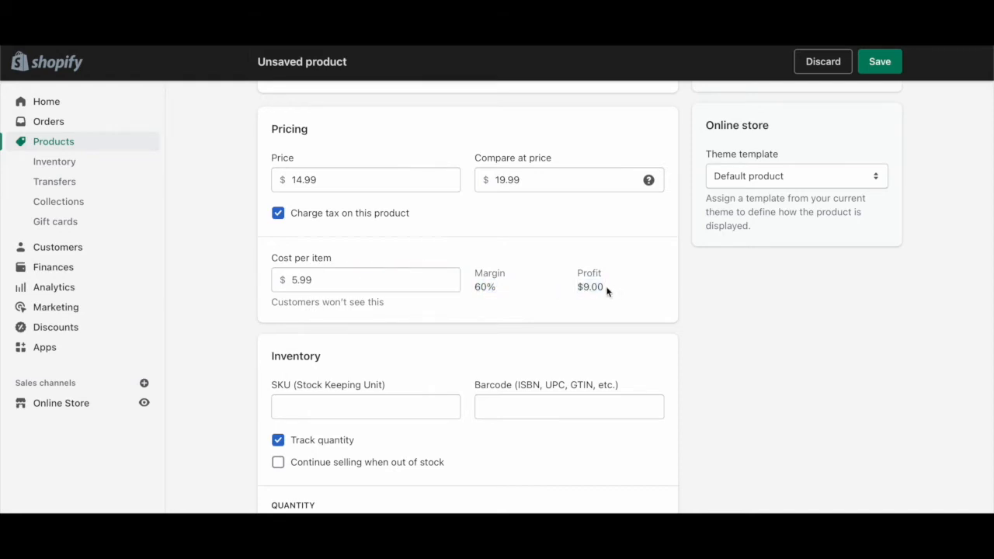
{"action": "mouse_move", "coordinate": [512, 289]}
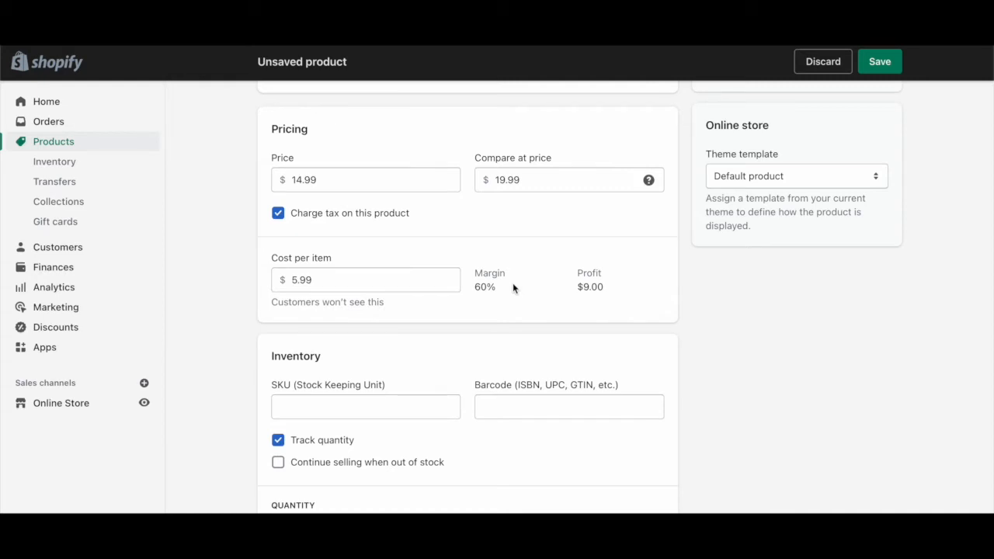
{"action": "mouse_move", "coordinate": [7, 289]}
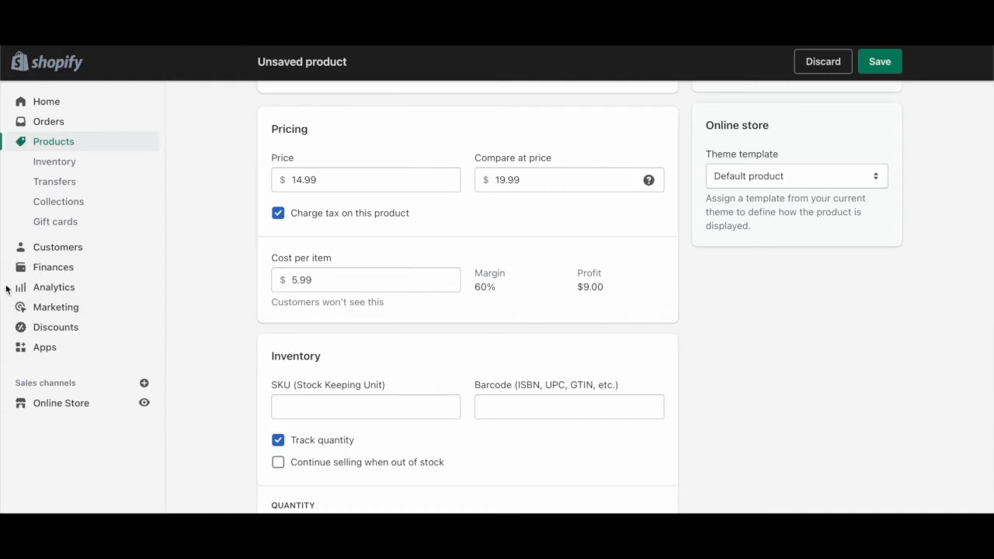
{"action": "mouse_move", "coordinate": [221, 279]}
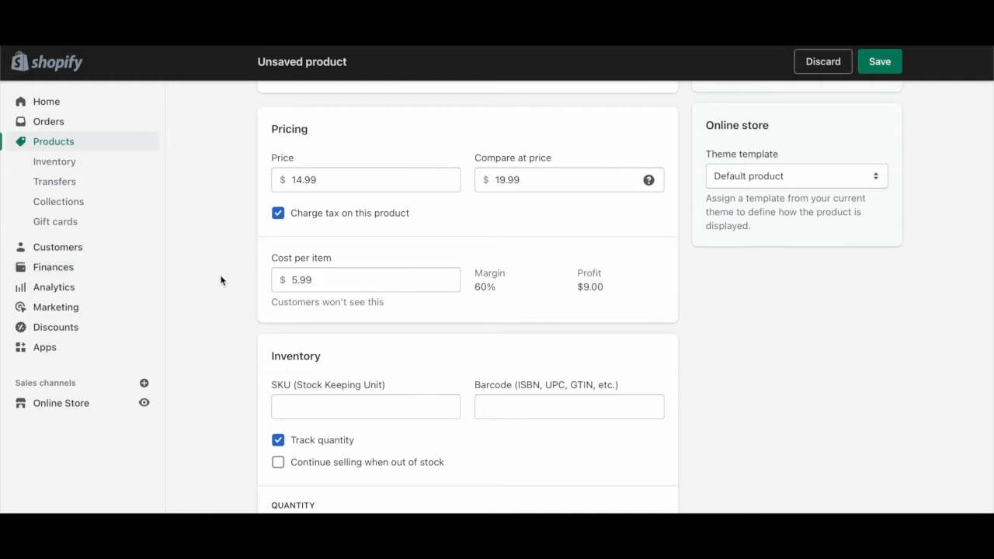
{"action": "mouse_move", "coordinate": [121, 282]}
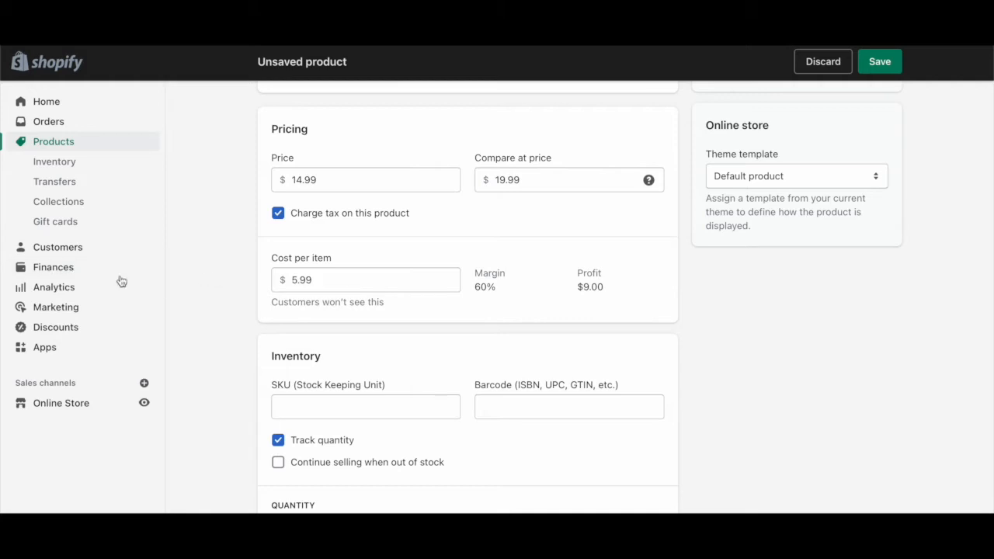
{"action": "mouse_move", "coordinate": [348, 307]}
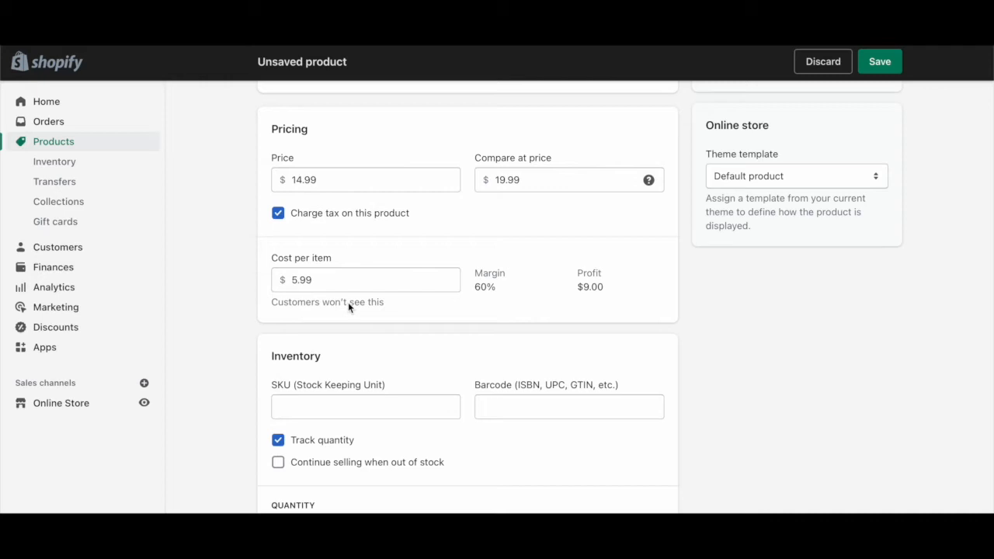
Step: Set SKU T001, keep quantity tracking on and leave selling when out of stock off
{"action": "scroll", "scroll_direction": "down", "scroll_amount": 3}
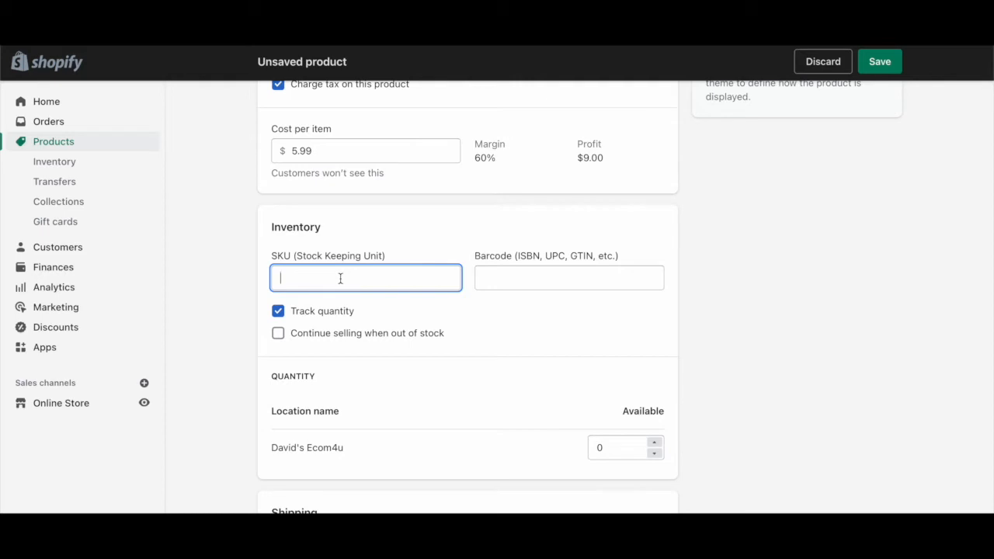
{"action": "type", "text": "T001"}
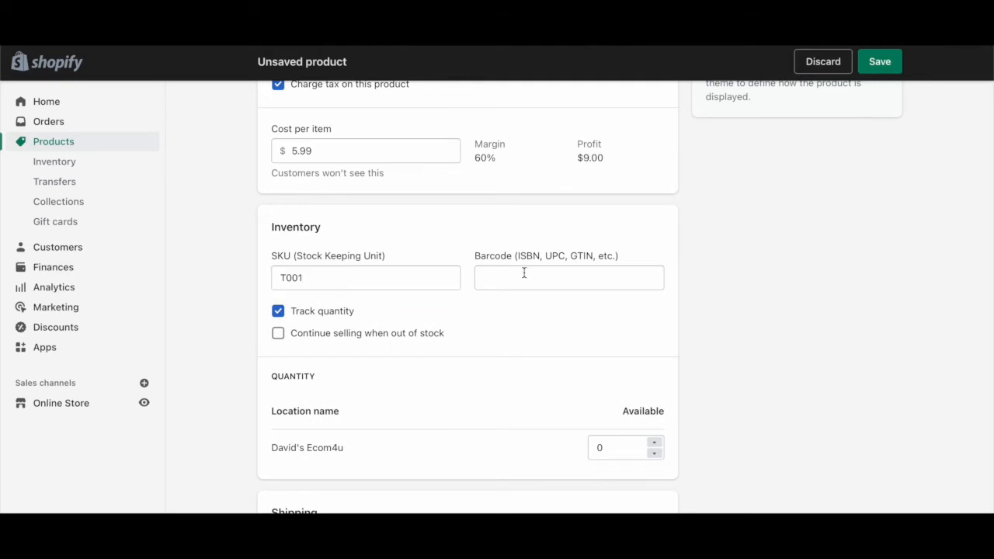
{"action": "mouse_move", "coordinate": [515, 317]}
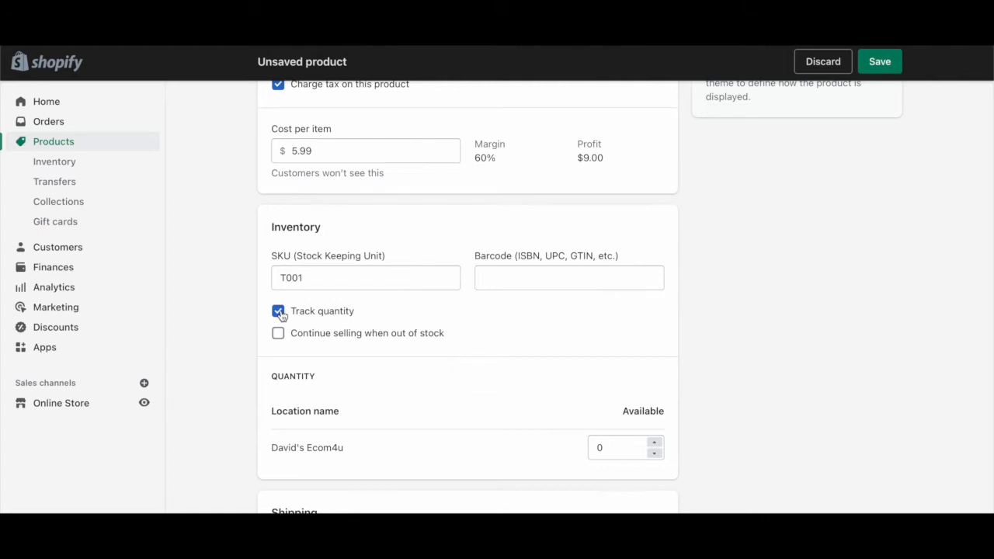
{"action": "scroll", "scroll_direction": "down", "scroll_amount": 3}
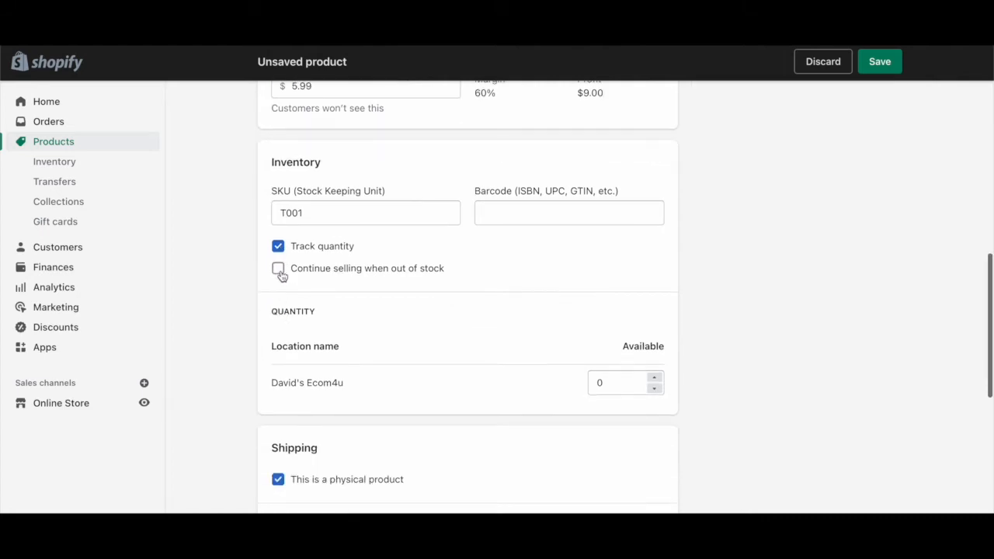
{"action": "left_click", "coordinate": [278, 267]}
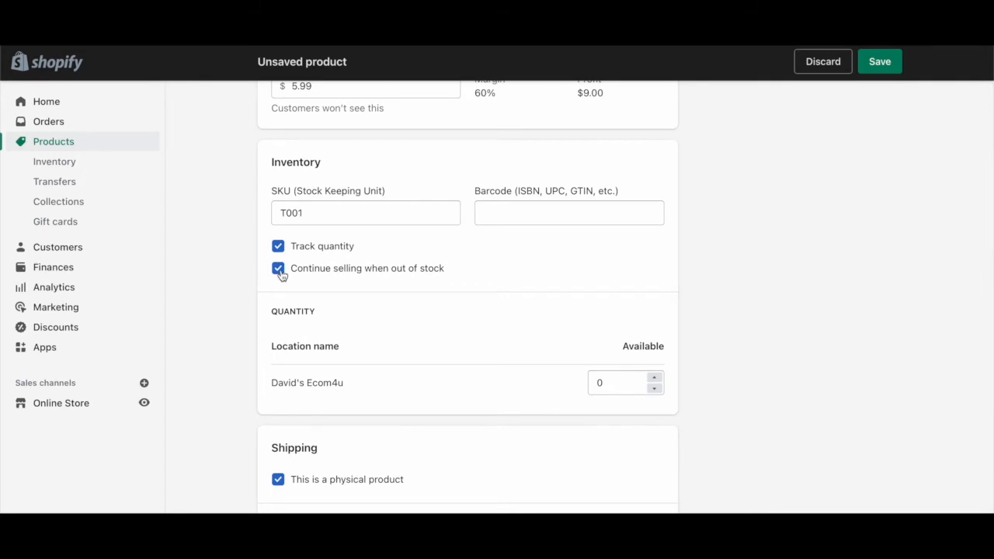
{"action": "left_click", "coordinate": [278, 267]}
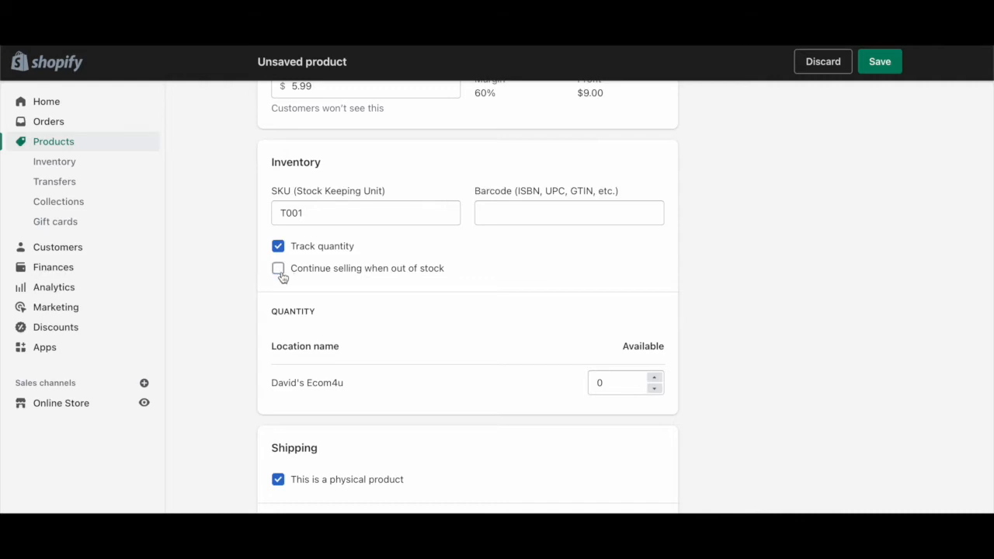
{"action": "scroll", "scroll_direction": "down", "scroll_amount": 3}
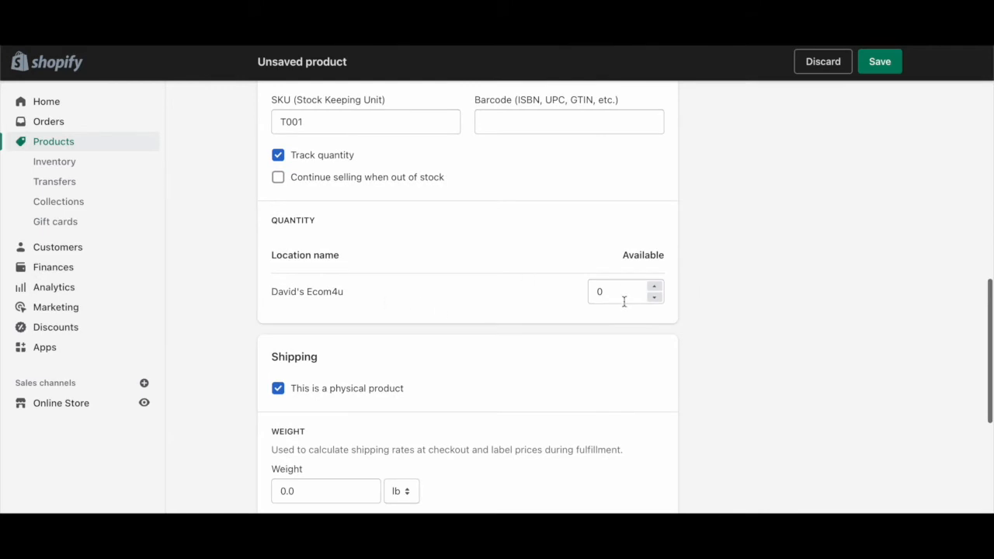
Step: Enter 010 and keep the item marked as a physical product
{"action": "type", "text": "010"}
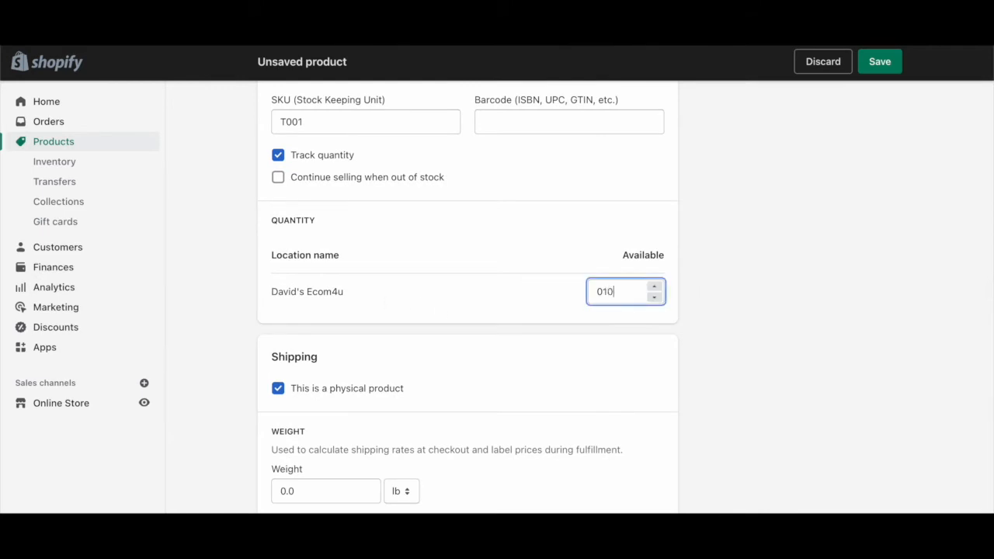
{"action": "scroll", "scroll_direction": "down", "scroll_amount": 3}
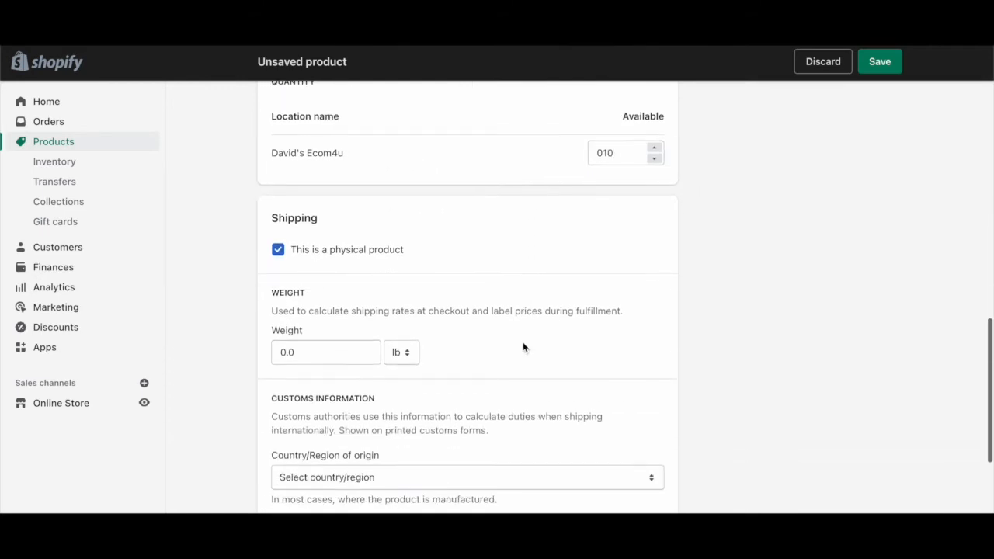
{"action": "left_click", "coordinate": [278, 248]}
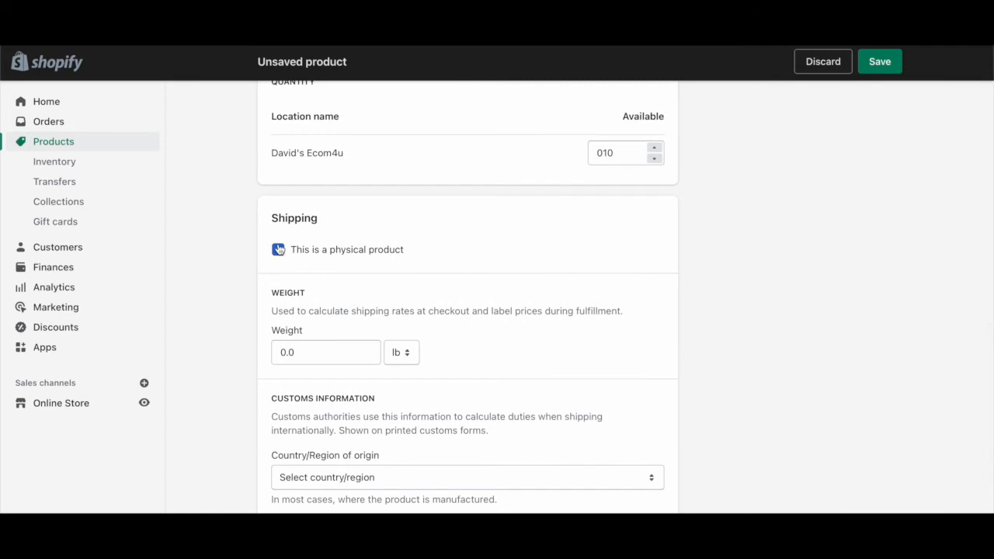
{"action": "left_click", "coordinate": [278, 248]}
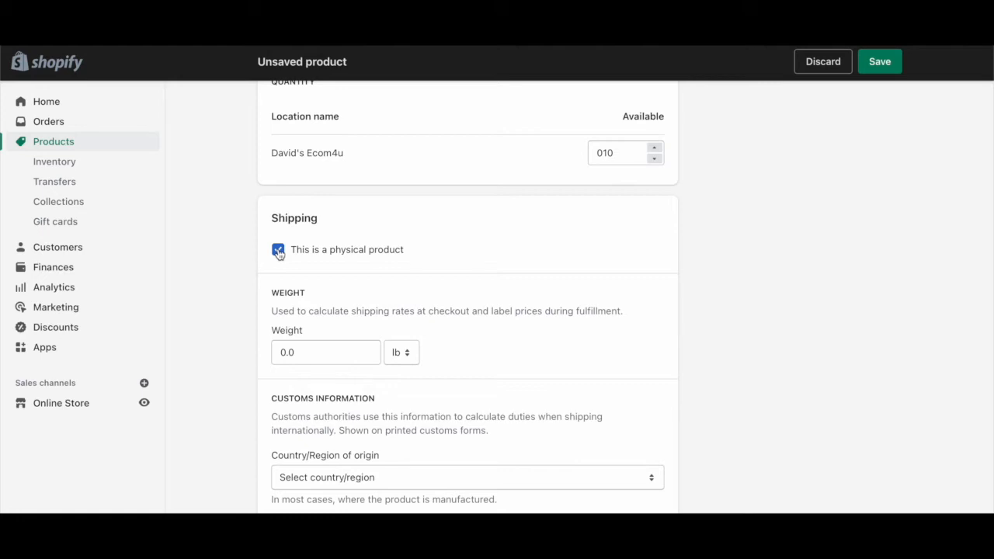
Step: Switch the weight unit to oz and choose United States as country of origin
{"action": "scroll", "scroll_direction": "down", "scroll_amount": 3}
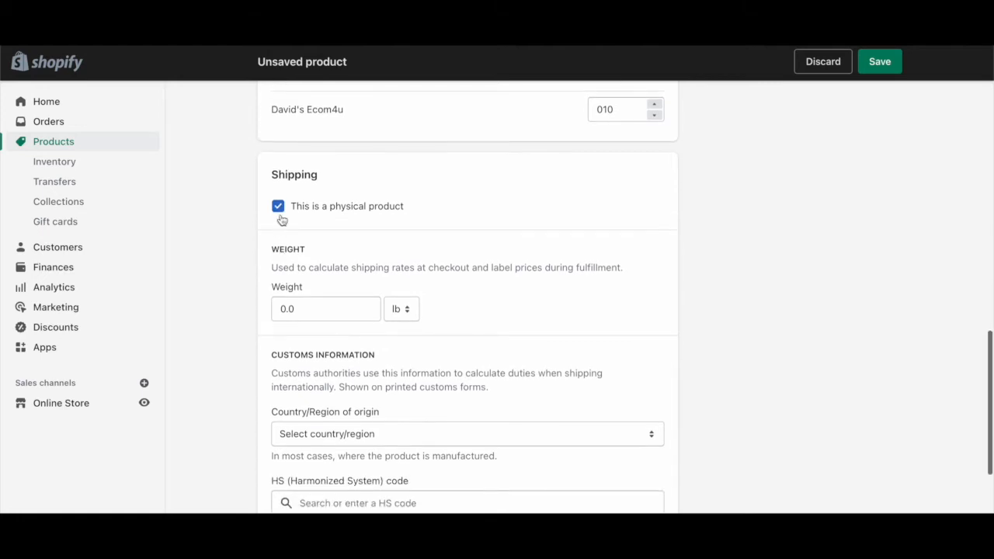
{"action": "left_click", "coordinate": [401, 307]}
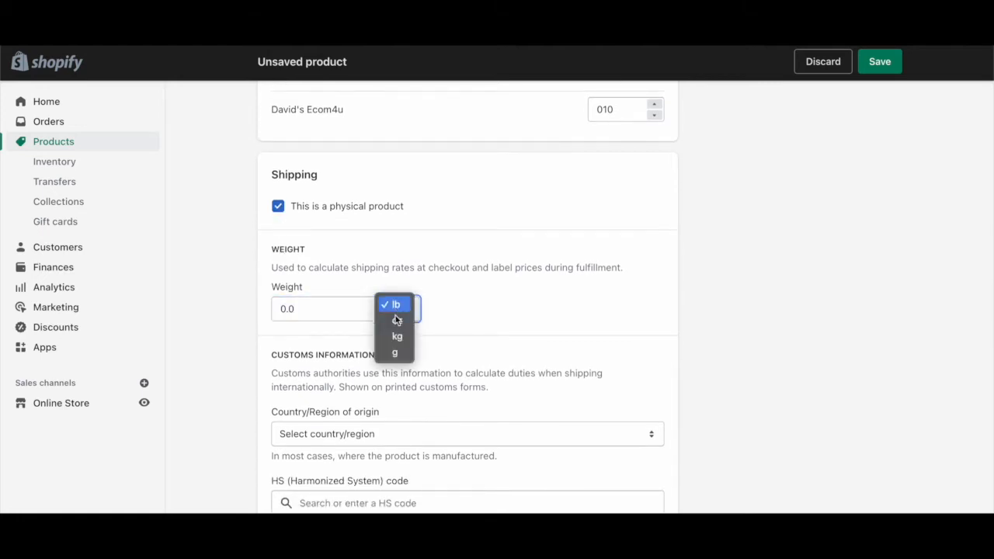
{"action": "left_click", "coordinate": [398, 320]}
{"action": "type", "text": "6"}
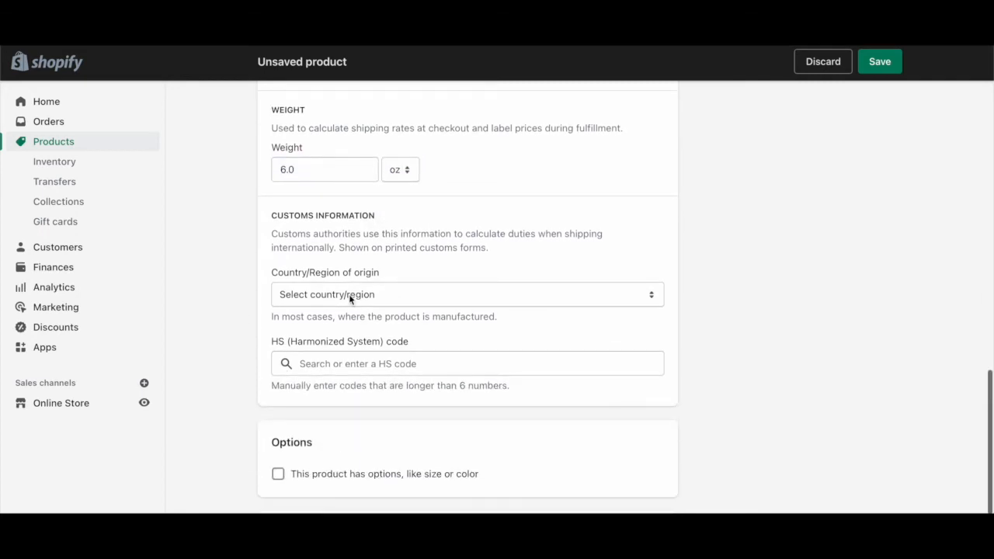
{"action": "left_click", "coordinate": [466, 294]}
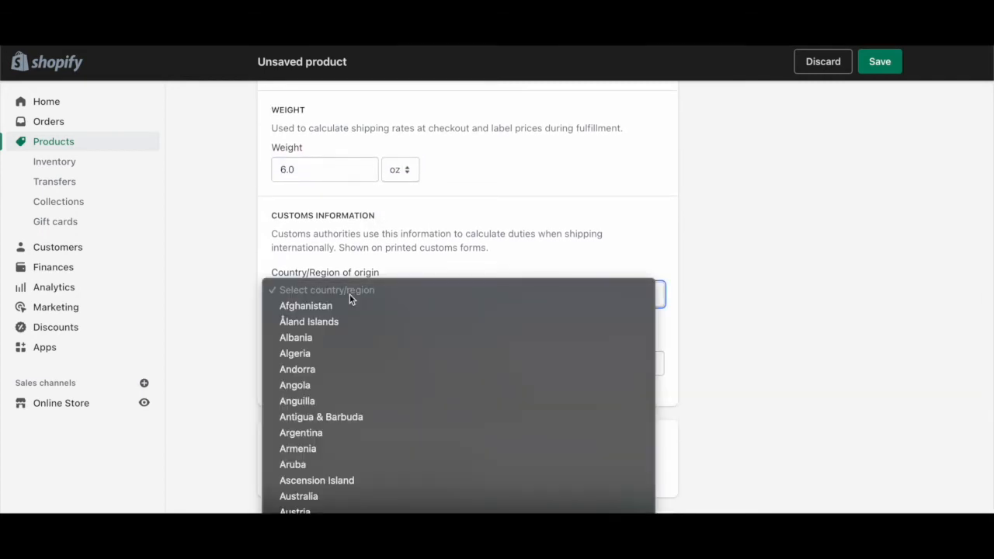
{"action": "scroll", "scroll_direction": "down", "scroll_amount": 3}
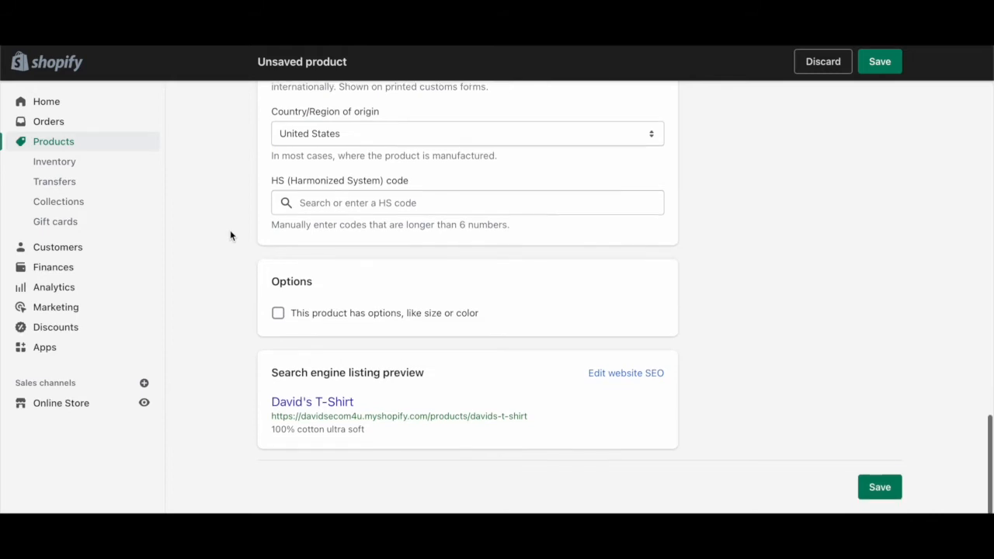
{"action": "mouse_move", "coordinate": [293, 297]}
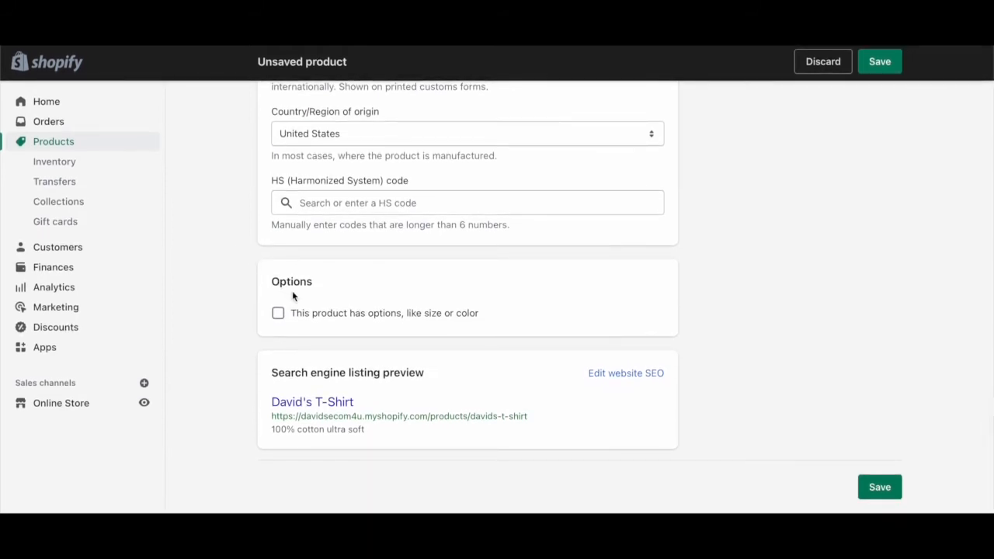
Step: Add a Size option with values Small, Medium, Large and X-Large
{"action": "left_click", "coordinate": [278, 314]}
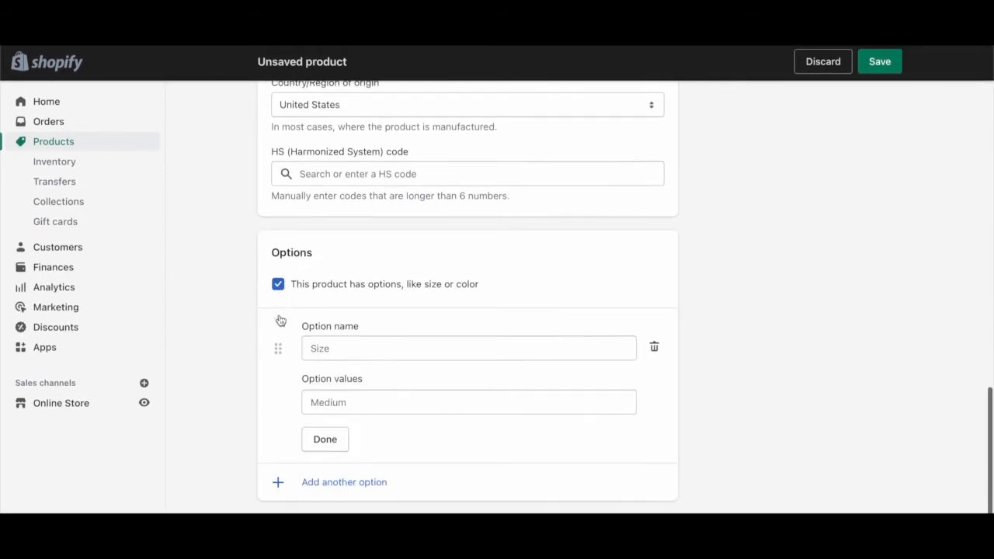
{"action": "left_click", "coordinate": [470, 348]}
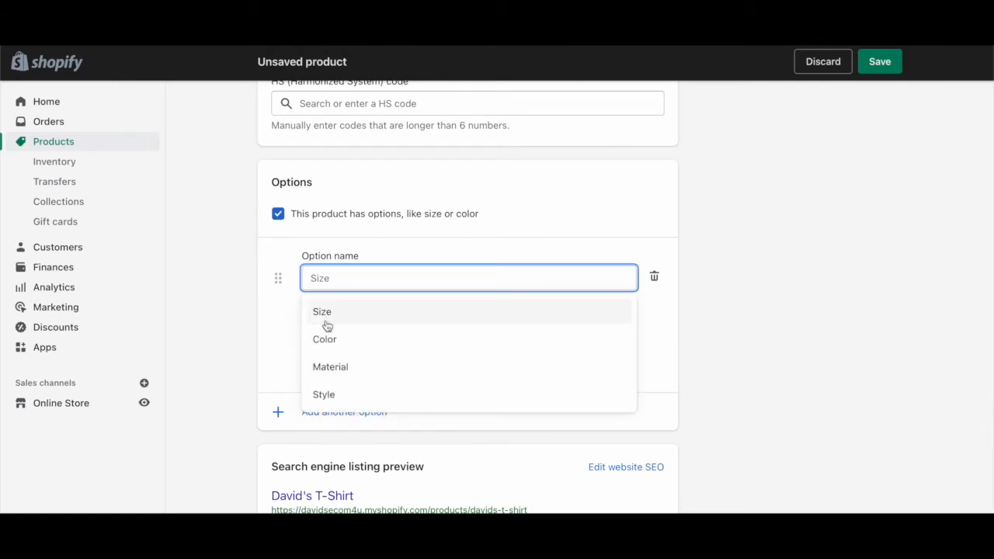
{"action": "left_click", "coordinate": [322, 311]}
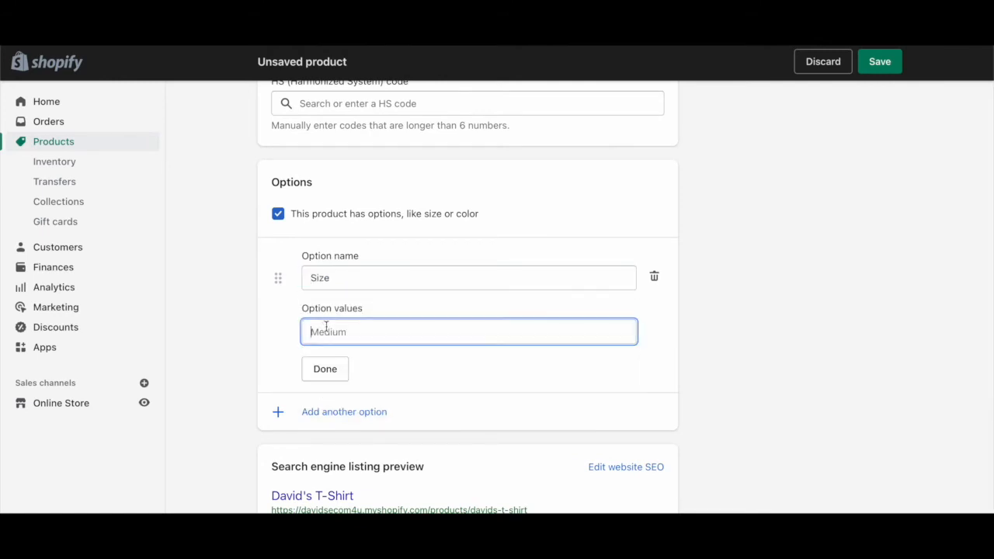
{"action": "type", "text": "Small"}
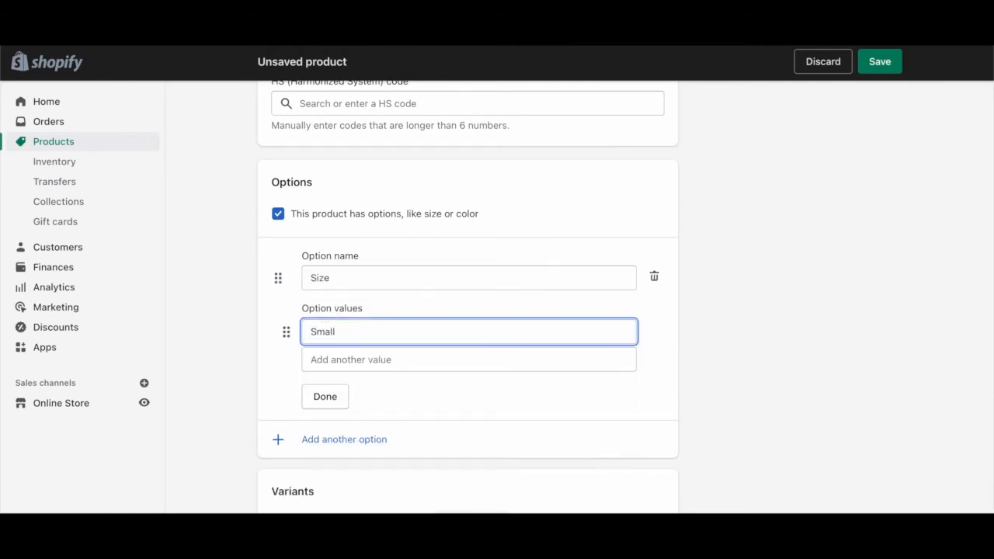
{"action": "type", "text": "Medium"}
{"action": "type", "text": "Large"}
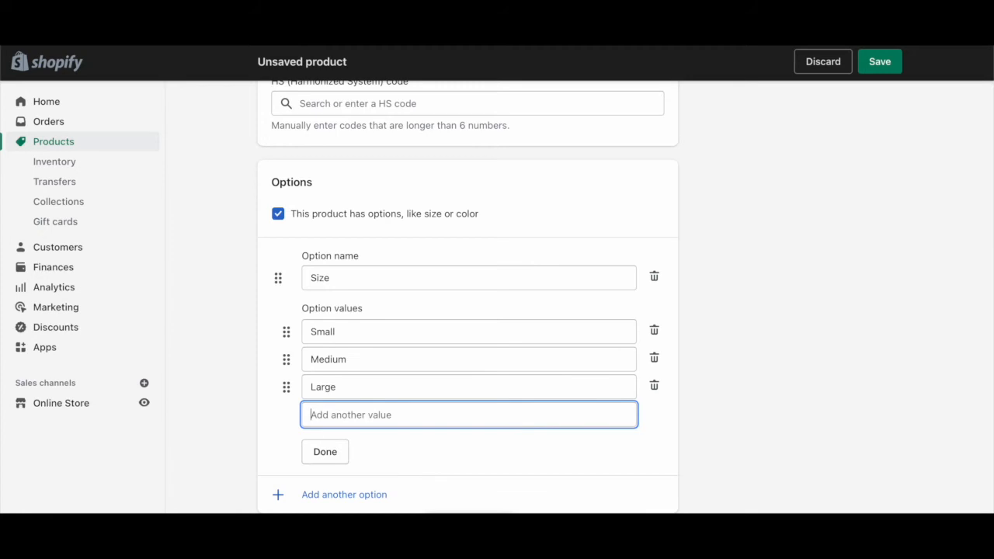
{"action": "type", "text": "X-Large"}
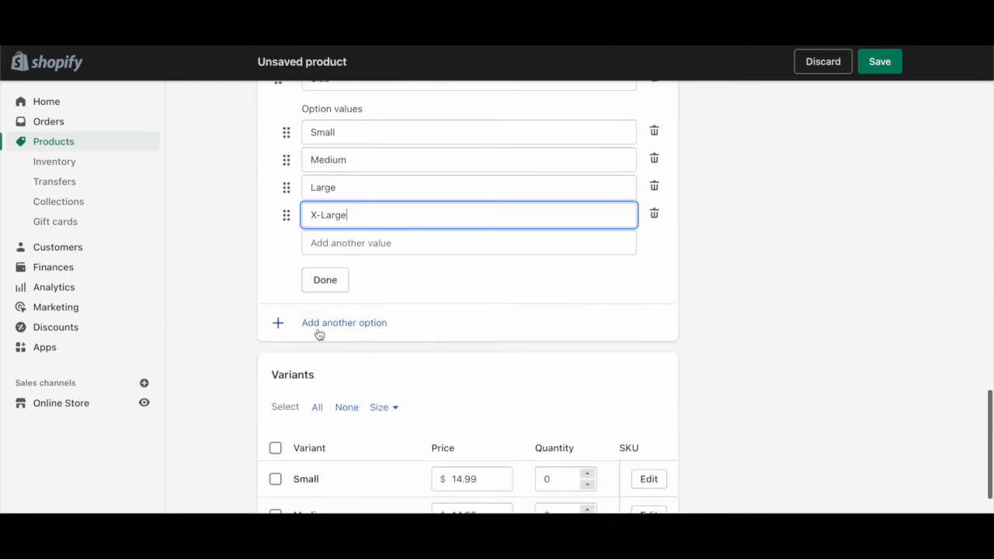
Step: Add a Color option with values Yellow, Grey and White
{"action": "left_click", "coordinate": [345, 321]}
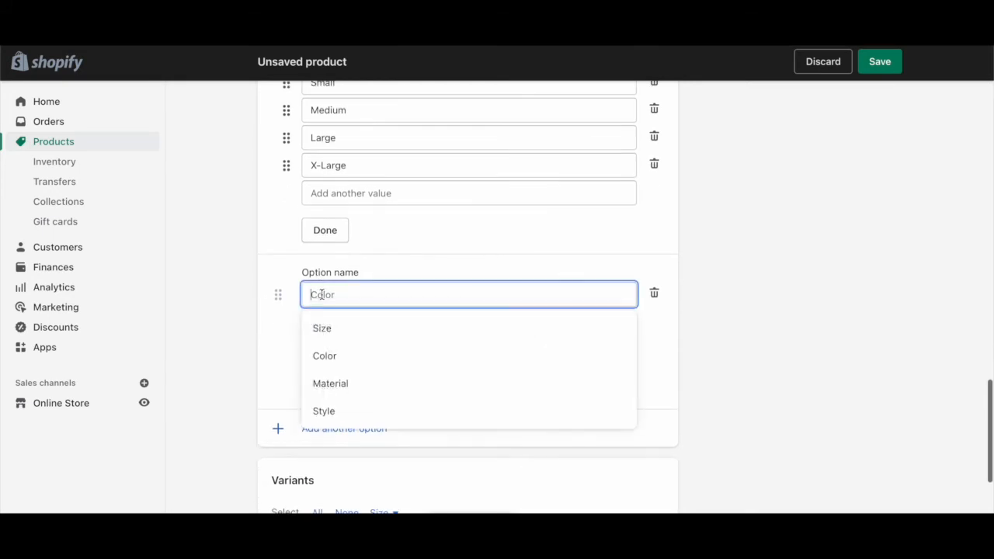
{"action": "left_click", "coordinate": [324, 355]}
{"action": "type", "text": "Grey"}
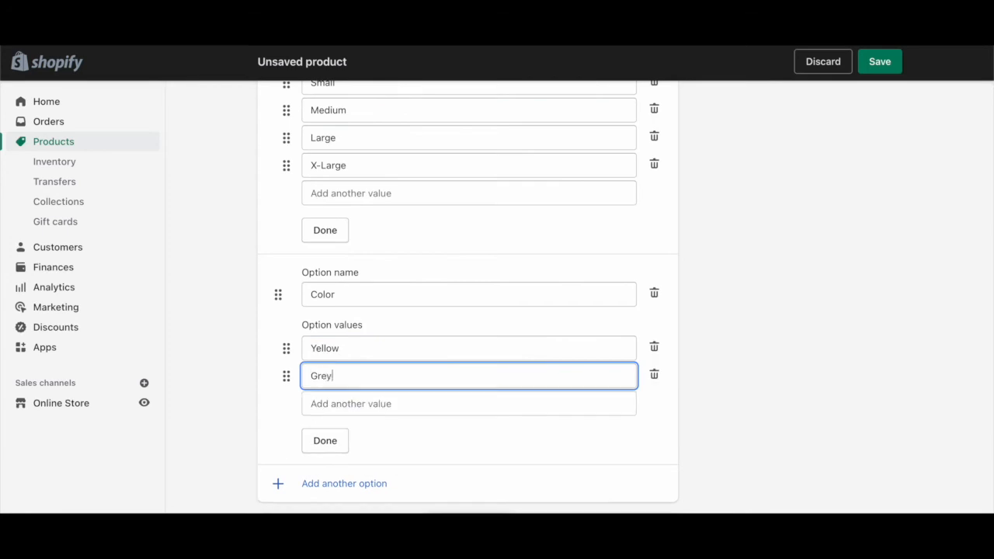
{"action": "type", "text": "White"}
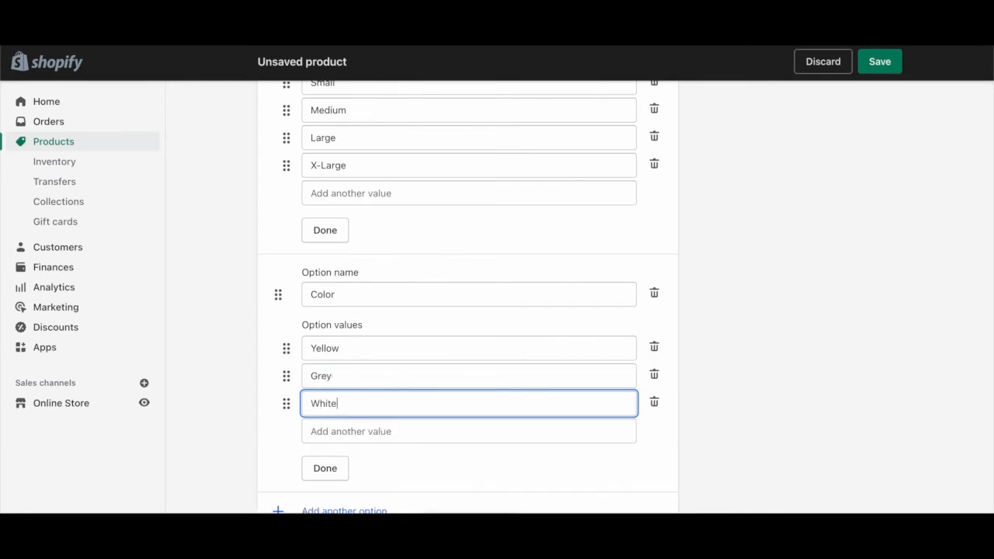
{"action": "left_click", "coordinate": [324, 469]}
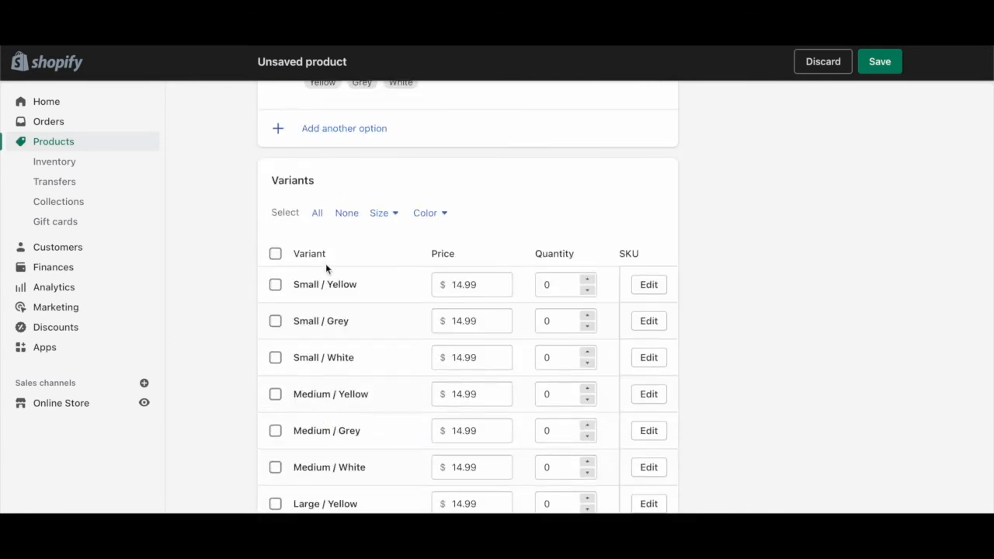
{"action": "scroll", "scroll_direction": "down", "scroll_amount": 3}
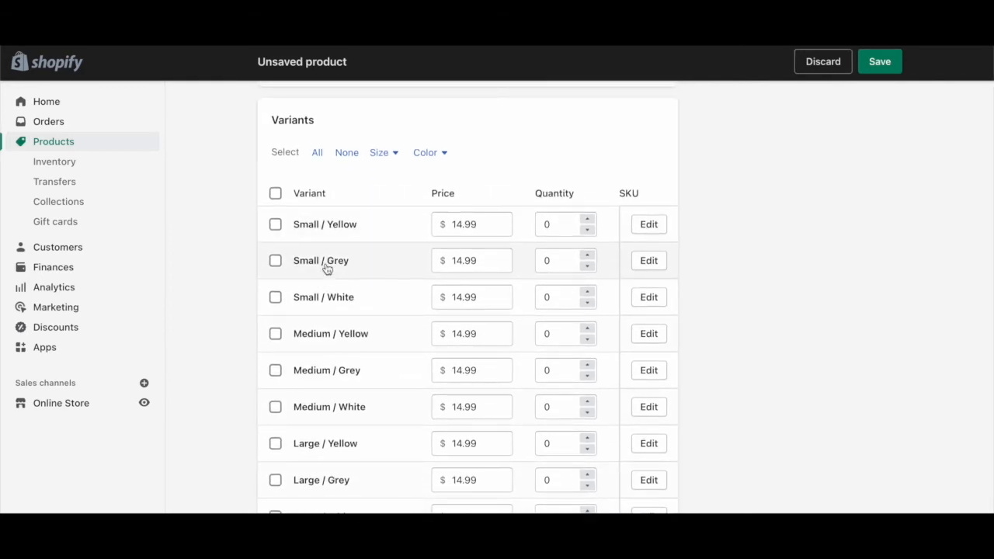
{"action": "scroll", "scroll_direction": "down", "scroll_amount": 3}
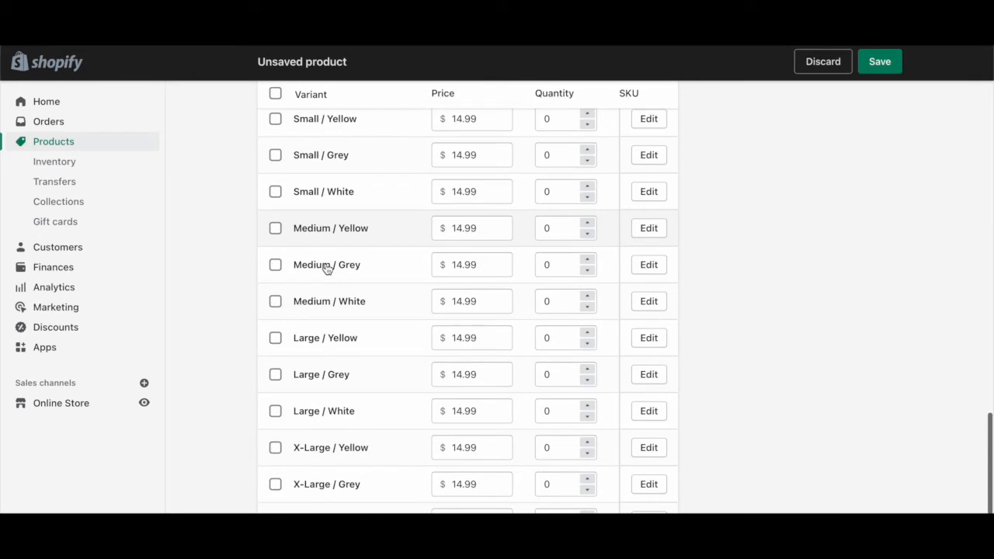
{"action": "scroll", "scroll_direction": "up", "scroll_amount": 3}
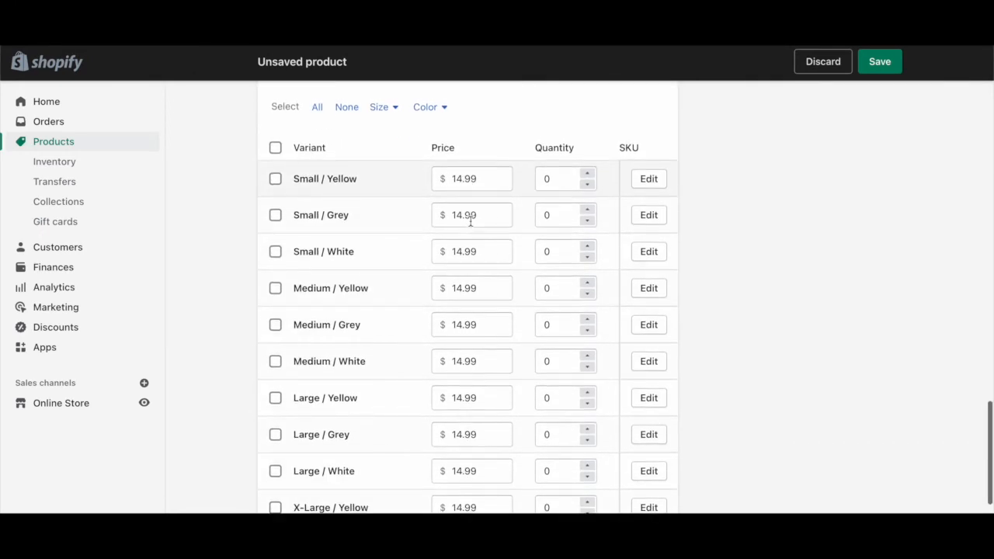
{"action": "scroll", "scroll_direction": "up", "scroll_amount": 3}
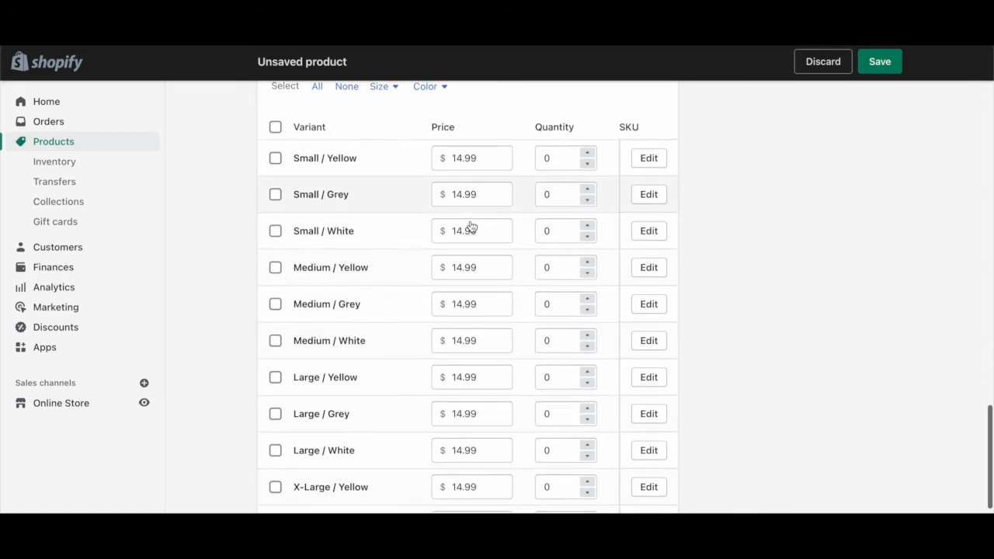
{"action": "scroll", "scroll_direction": "down", "scroll_amount": 3}
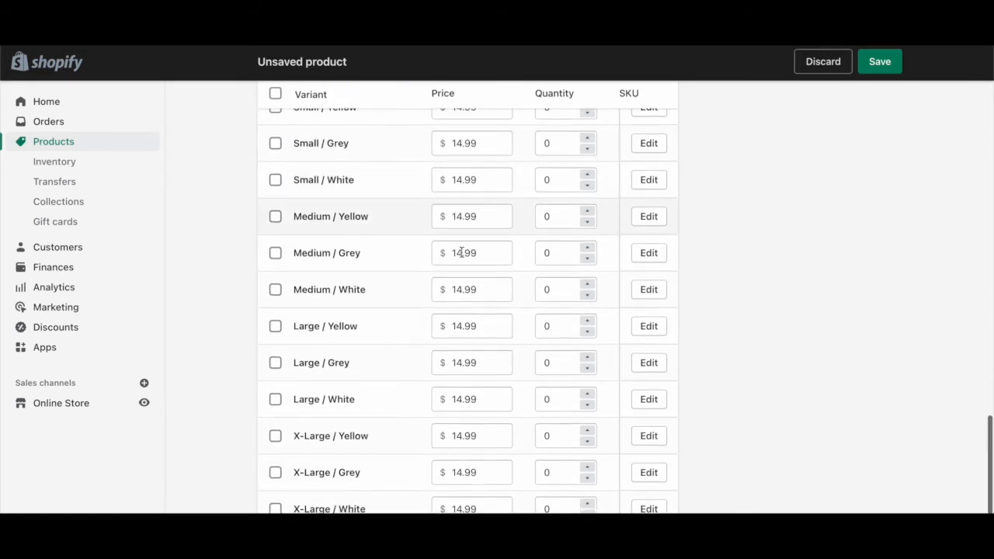
{"action": "scroll", "scroll_direction": "down", "scroll_amount": 3}
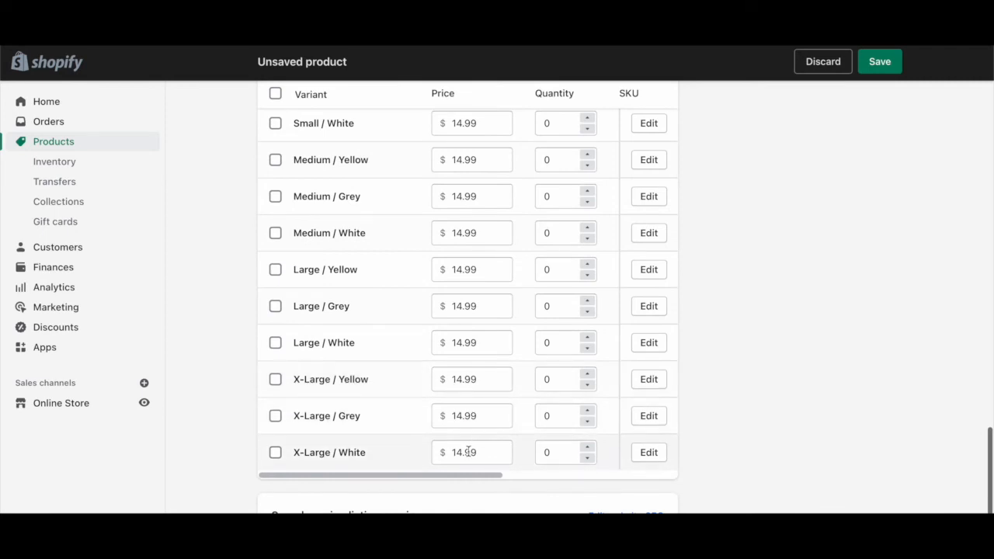
{"action": "mouse_move", "coordinate": [356, 327]}
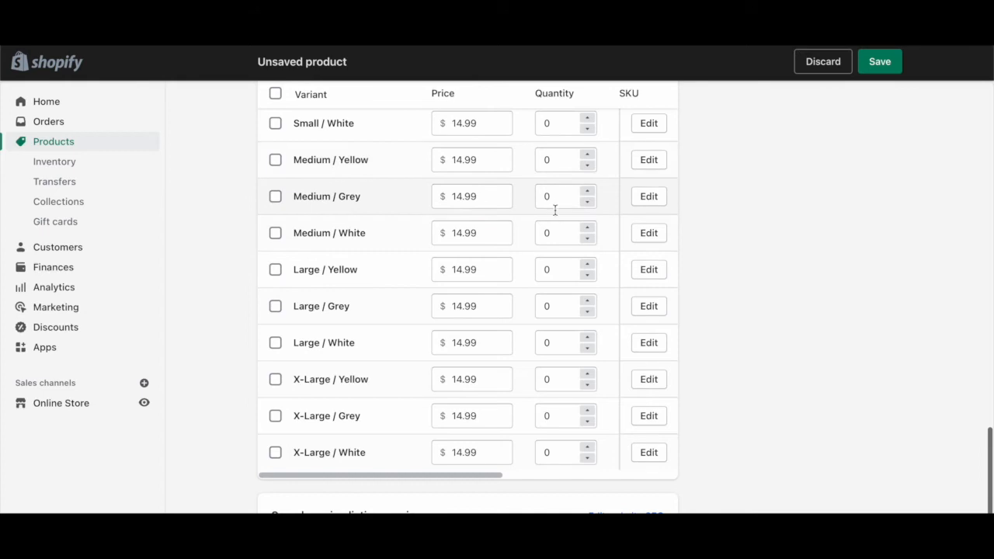
{"action": "scroll", "scroll_direction": "up", "scroll_amount": 3}
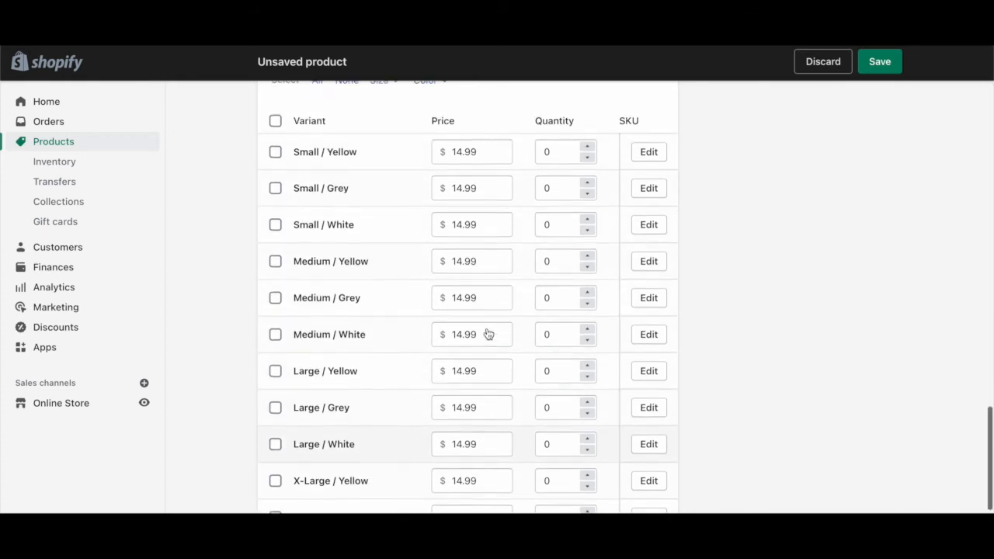
{"action": "scroll", "scroll_direction": "up", "scroll_amount": 3}
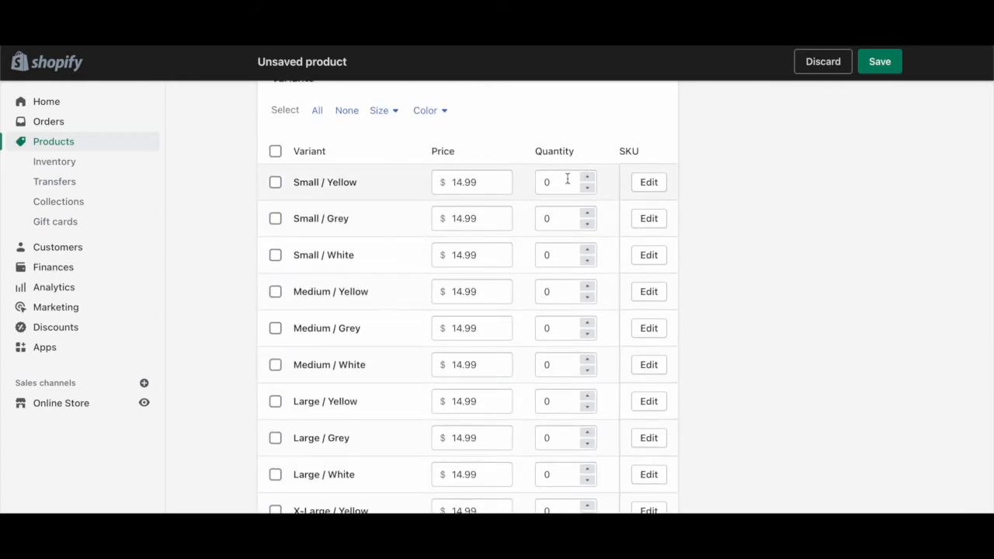
{"action": "left_click", "coordinate": [559, 182]}
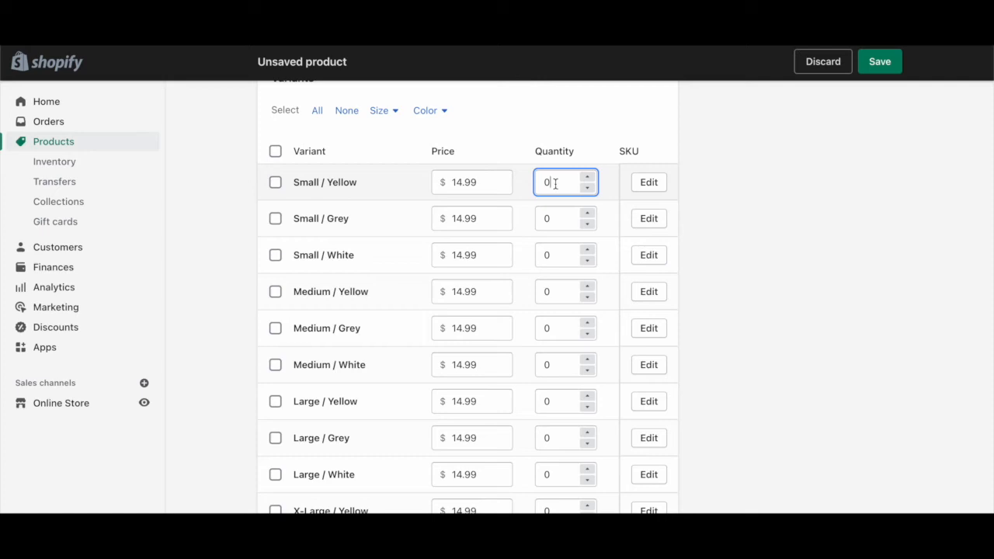
{"action": "type", "text": "32"}
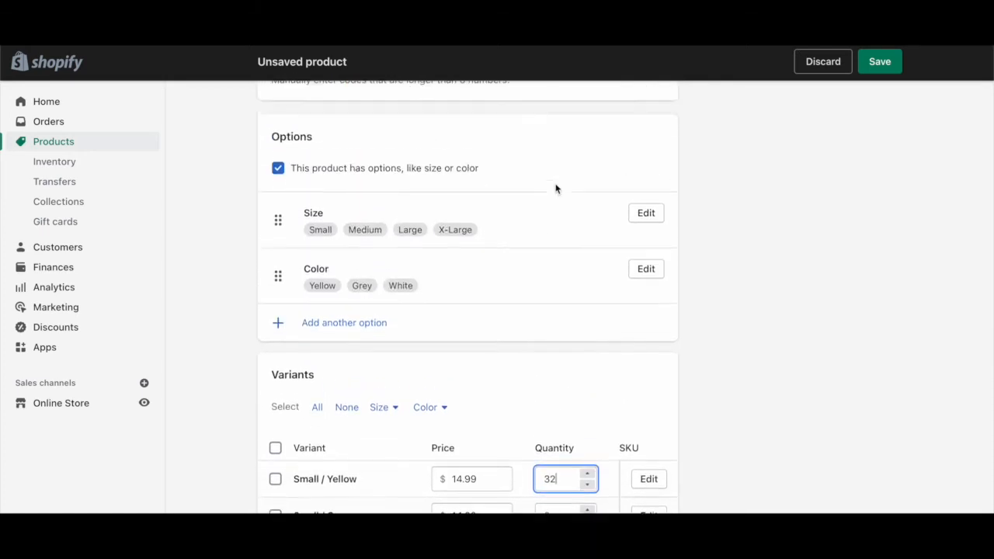
{"action": "scroll", "scroll_direction": "up", "scroll_amount": 3}
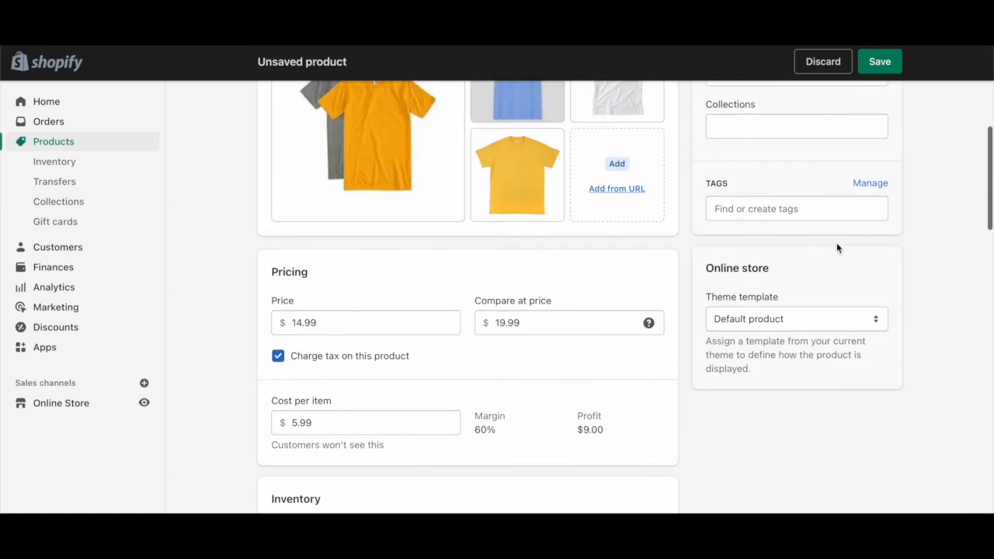
{"action": "mouse_move", "coordinate": [808, 295]}
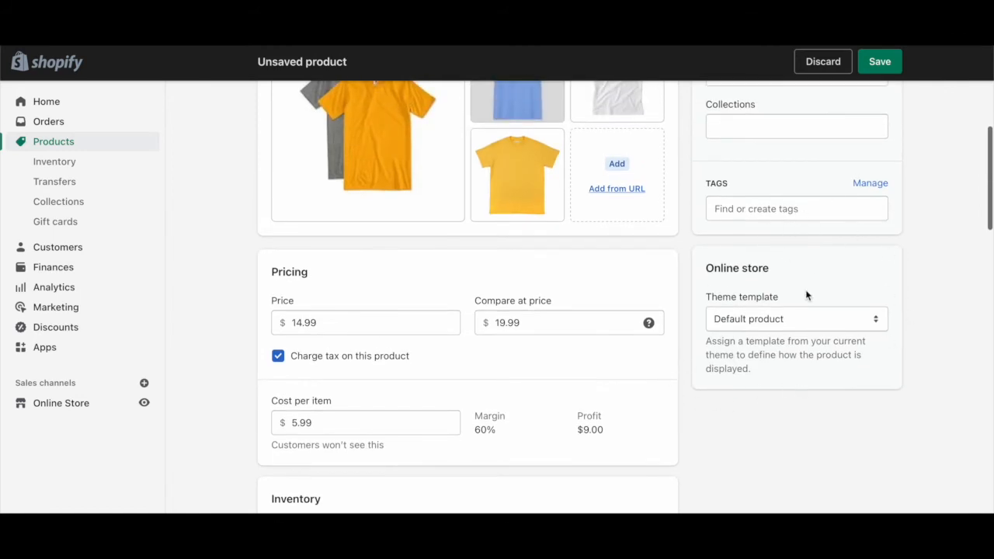
{"action": "scroll", "scroll_direction": "down", "scroll_amount": 3}
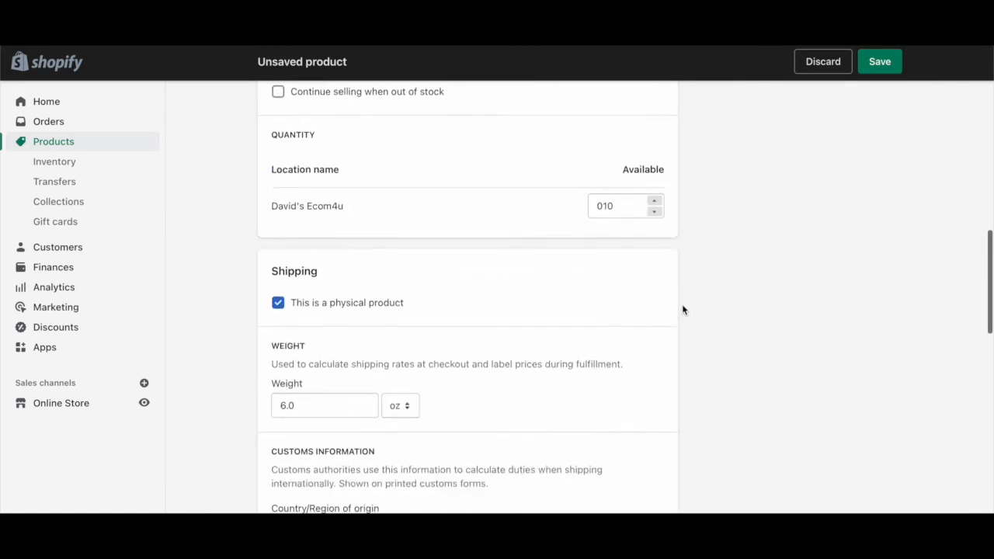
{"action": "scroll", "scroll_direction": "down", "scroll_amount": 3}
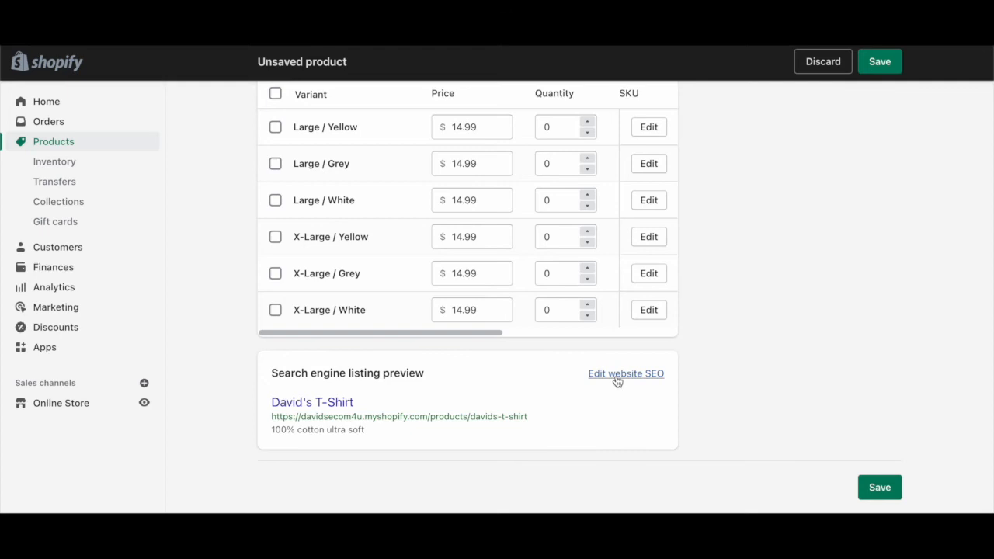
{"action": "mouse_move", "coordinate": [665, 385]}
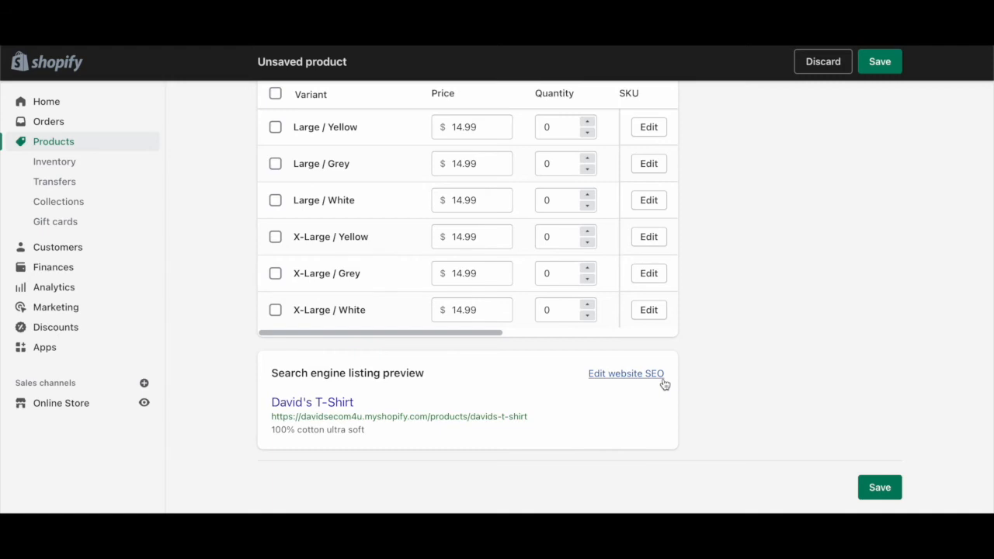
{"action": "mouse_move", "coordinate": [646, 381]}
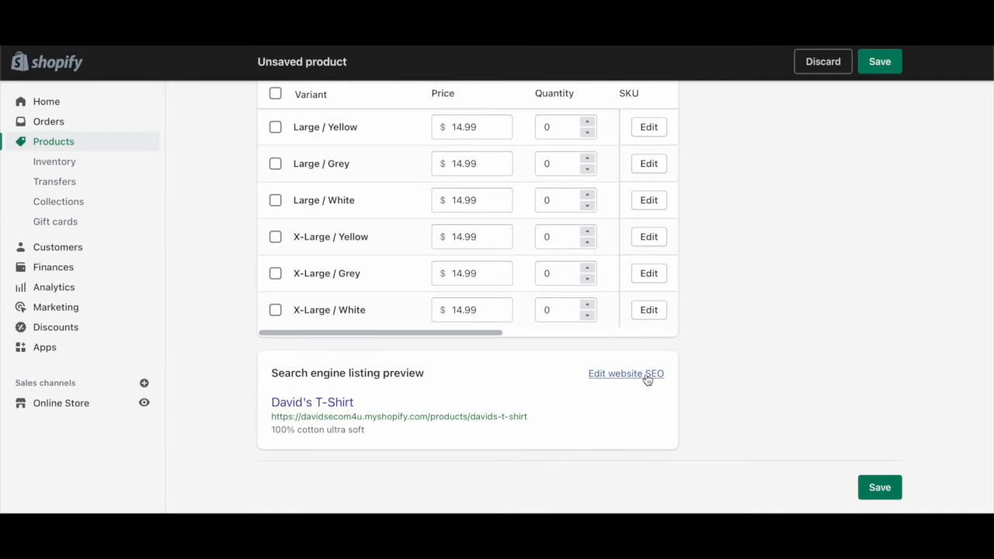
{"action": "mouse_move", "coordinate": [296, 425]}
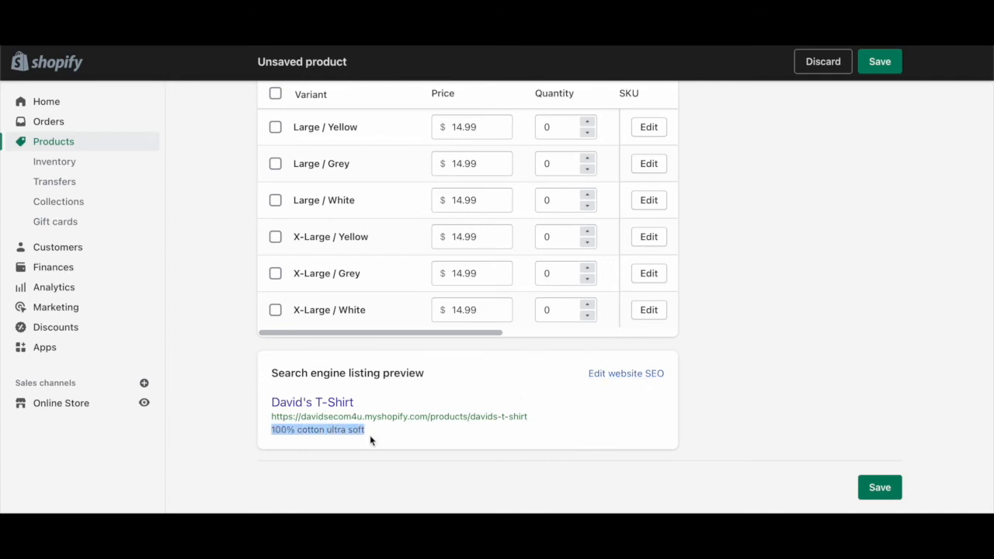
{"action": "left_click", "coordinate": [371, 435]}
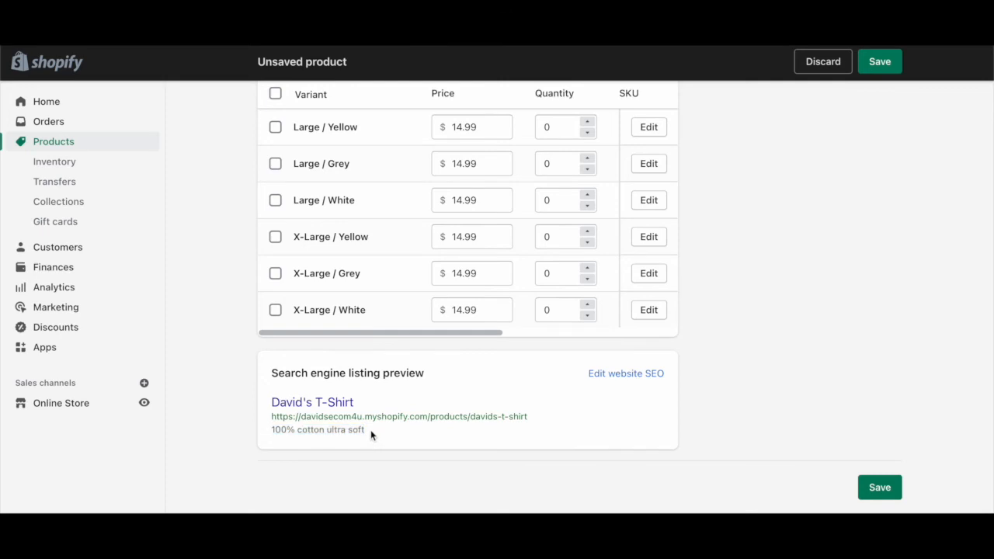
{"action": "mouse_move", "coordinate": [396, 426]}
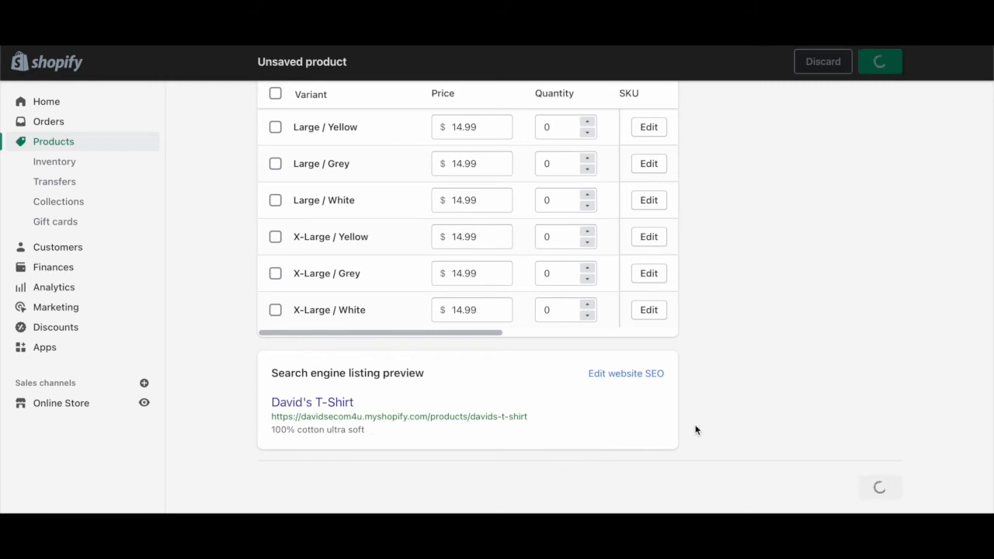
Step: Scroll through the saved draft product page to review it
{"action": "scroll", "scroll_direction": "up", "scroll_amount": 3}
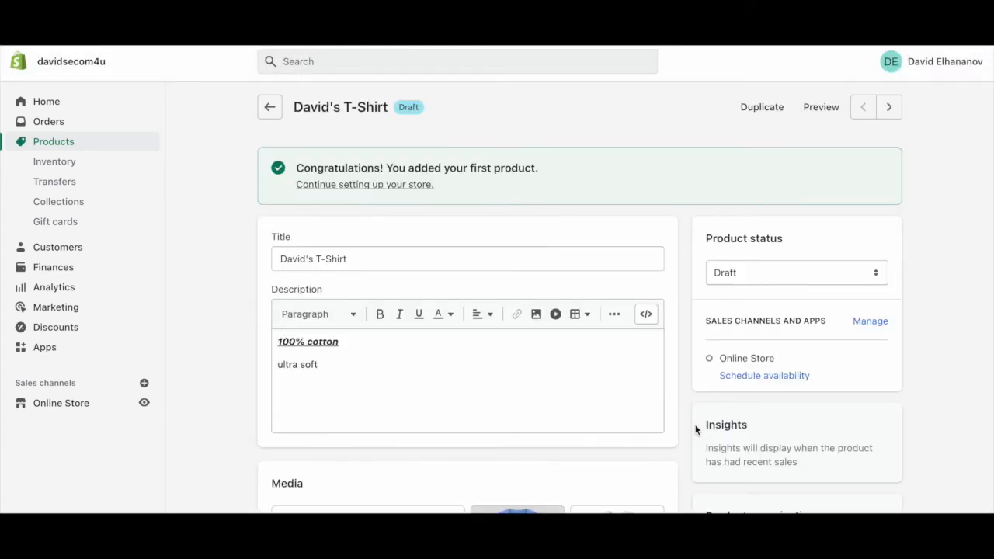
{"action": "scroll", "scroll_direction": "down", "scroll_amount": 3}
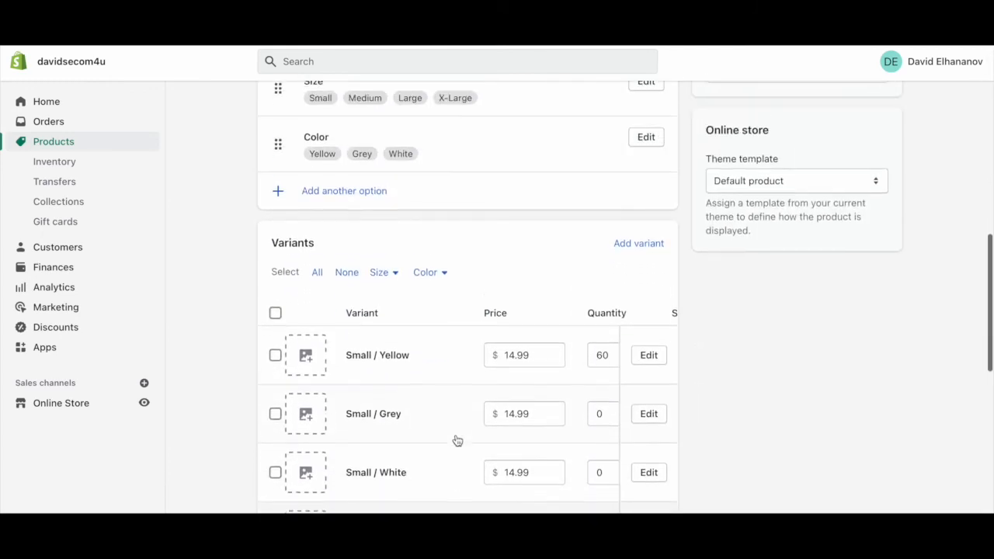
{"action": "scroll", "scroll_direction": "up", "scroll_amount": 3}
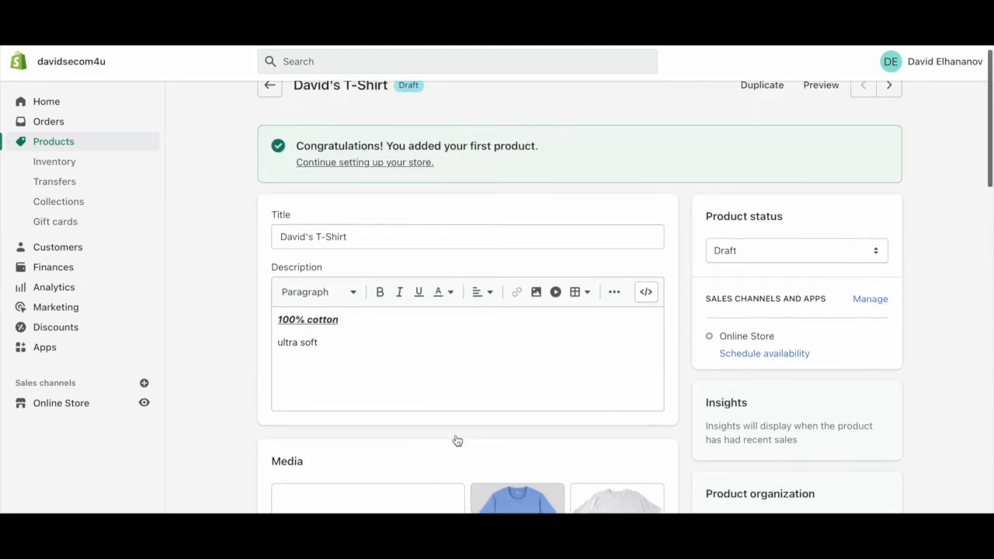
{"action": "scroll", "scroll_direction": "down", "scroll_amount": 3}
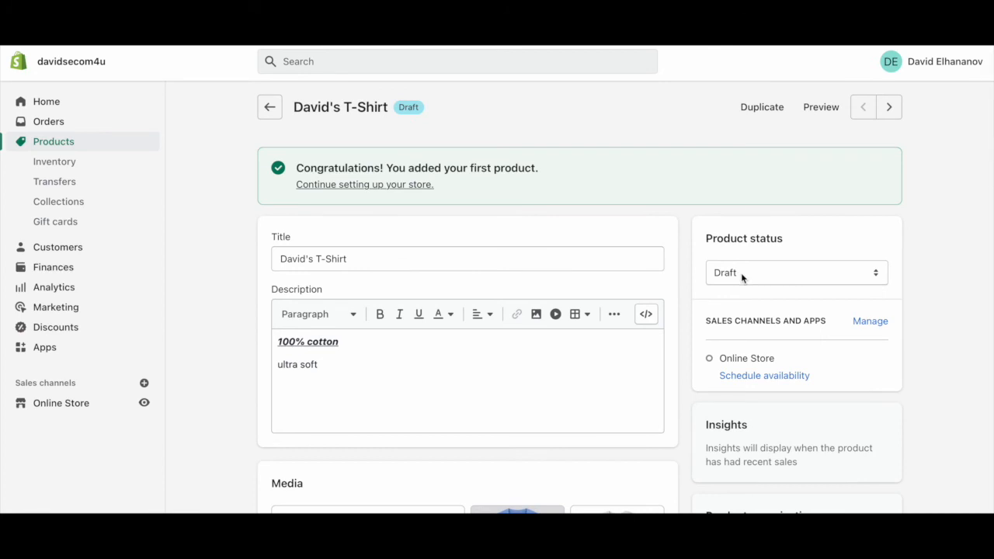
Step: Change the product status from Draft to Active and save it
{"action": "left_click", "coordinate": [796, 273]}
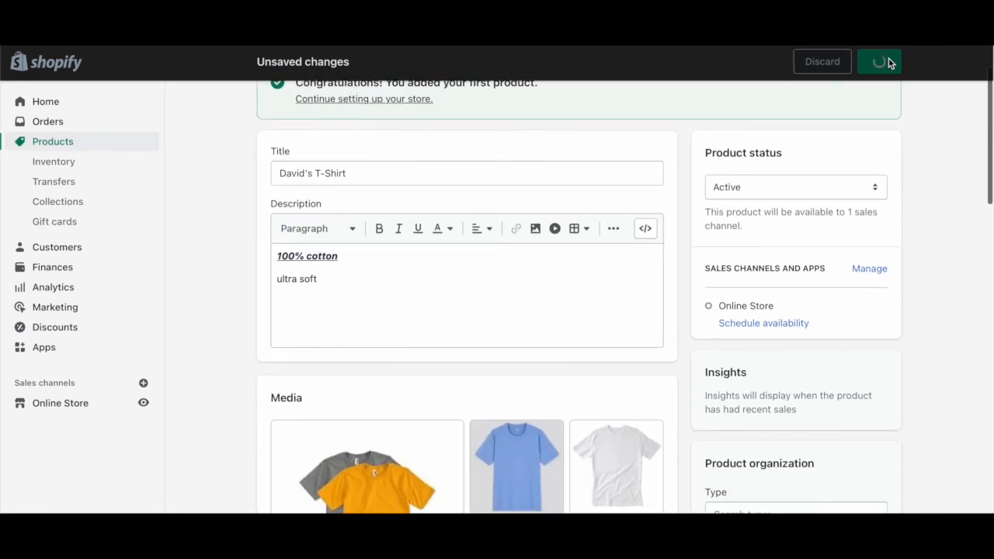
{"action": "left_click", "coordinate": [880, 62]}
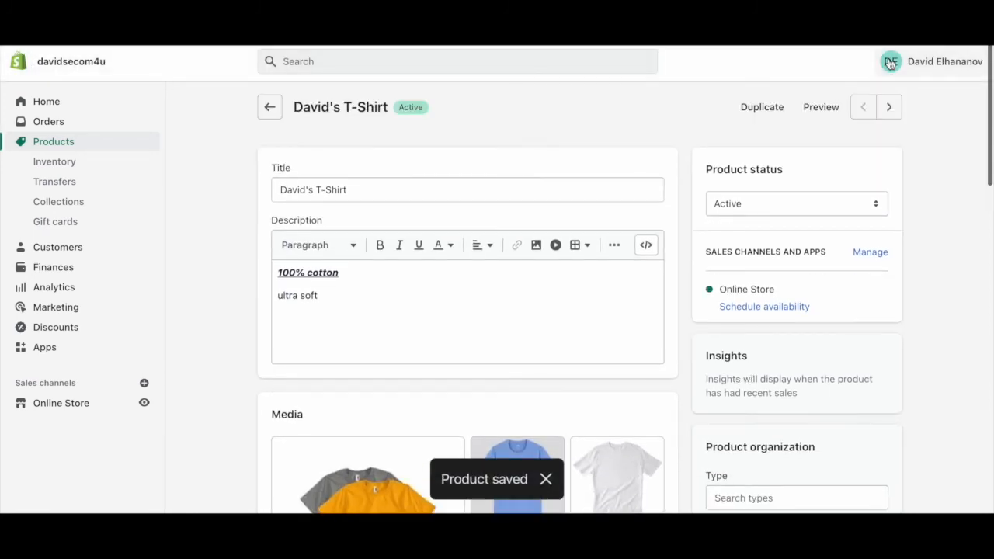
{"action": "scroll", "scroll_direction": "down", "scroll_amount": 3}
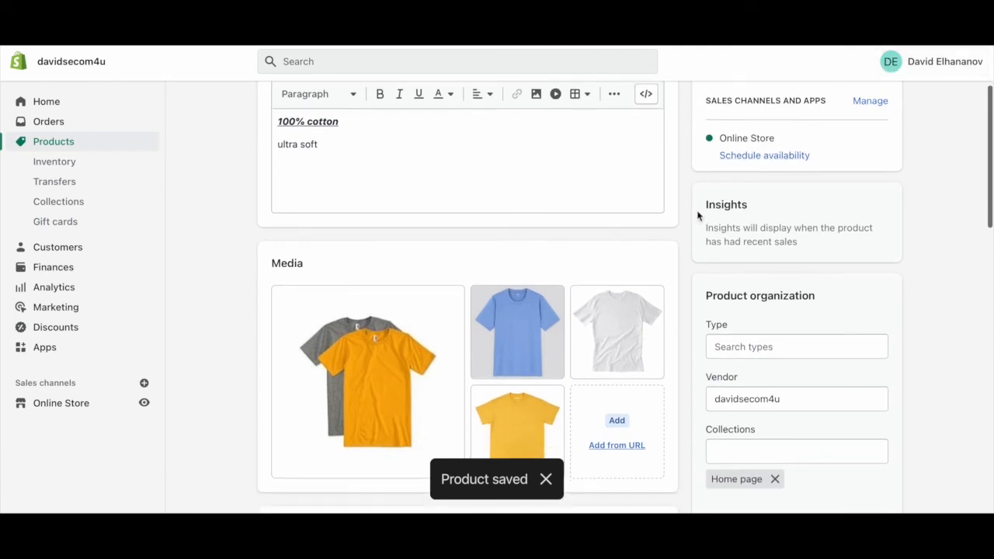
{"action": "mouse_move", "coordinate": [758, 208]}
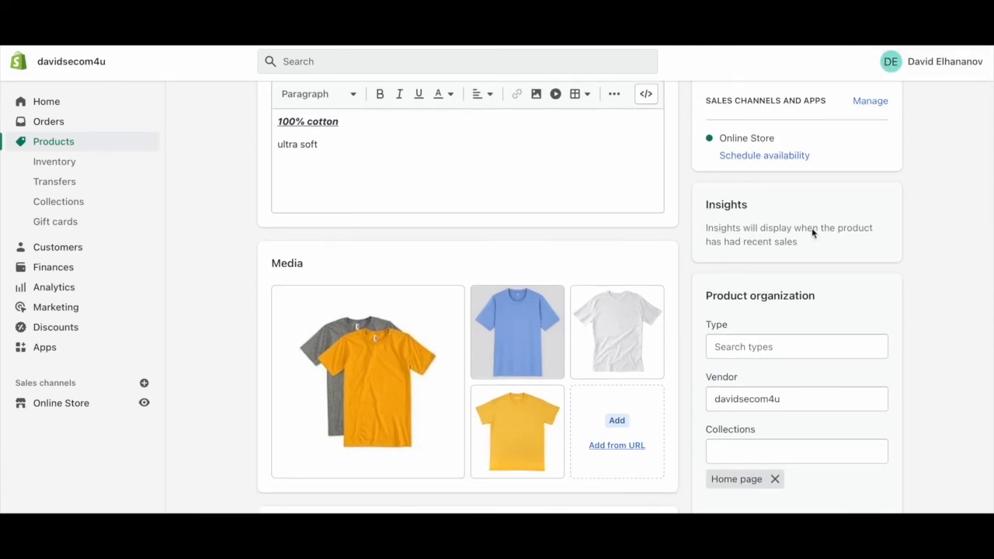
{"action": "mouse_move", "coordinate": [707, 230]}
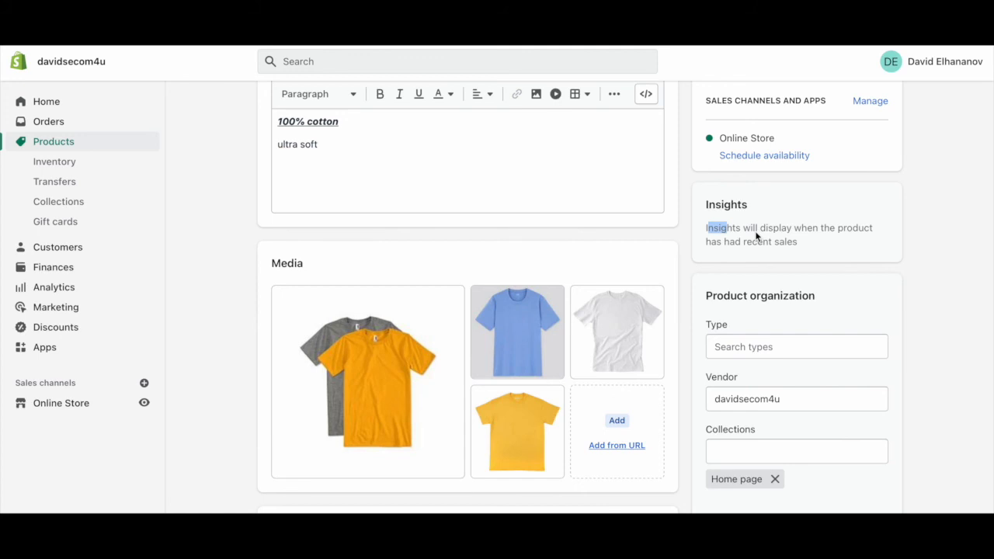
Step: Enter 'Clothing' as the product type under Product organization for David's T-Shirt
{"action": "scroll", "scroll_direction": "down", "scroll_amount": 3}
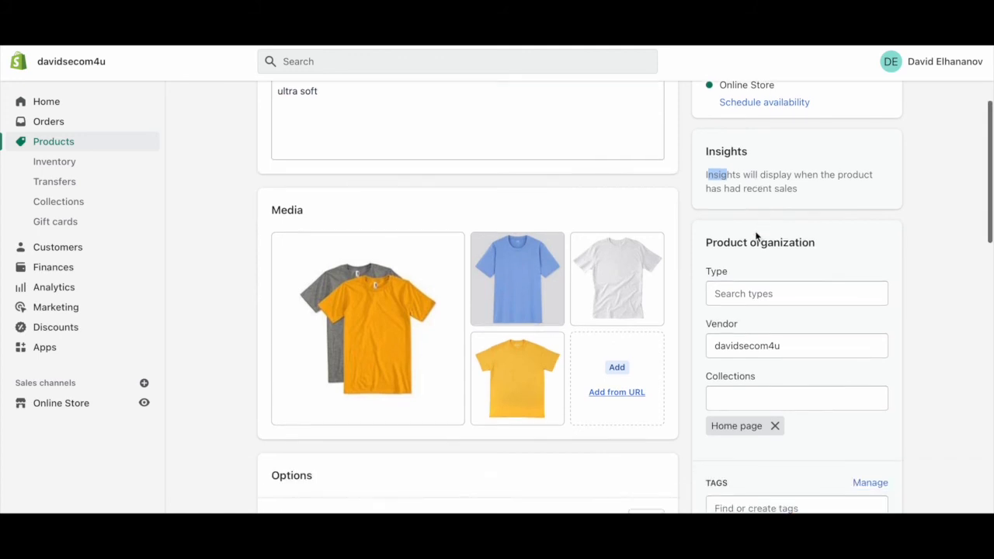
{"action": "left_click", "coordinate": [796, 293]}
{"action": "type", "text": "Clothing"}
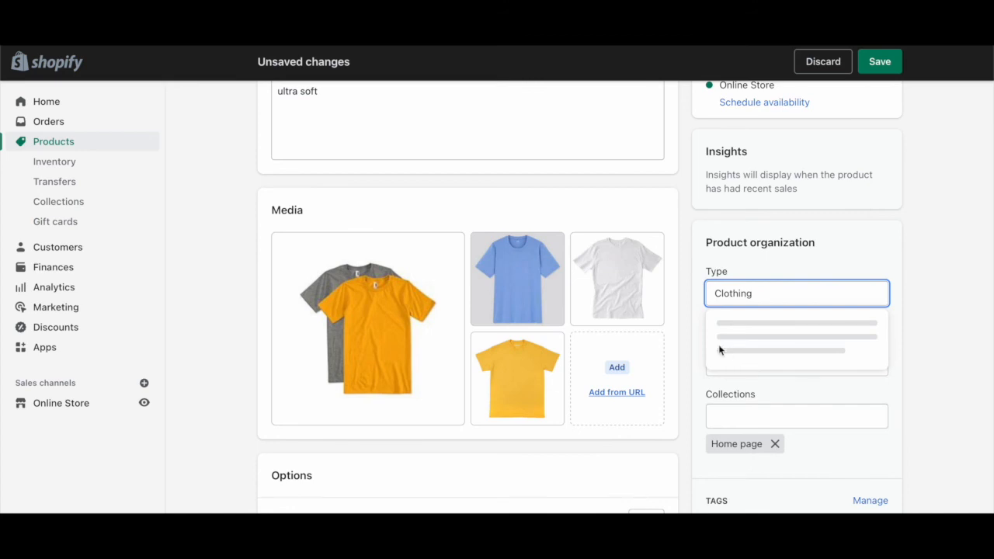
{"action": "scroll", "scroll_direction": "down", "scroll_amount": 3}
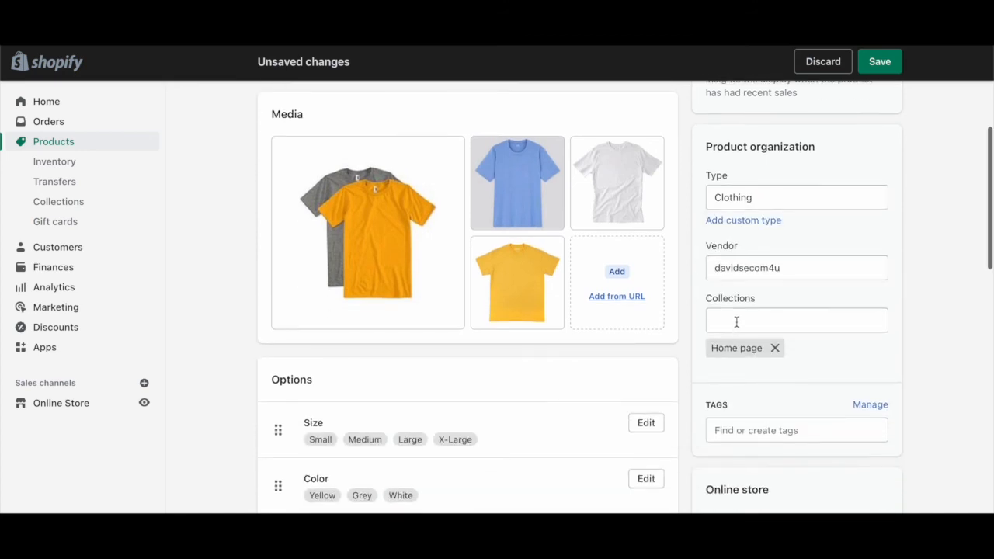
{"action": "left_click", "coordinate": [795, 320]}
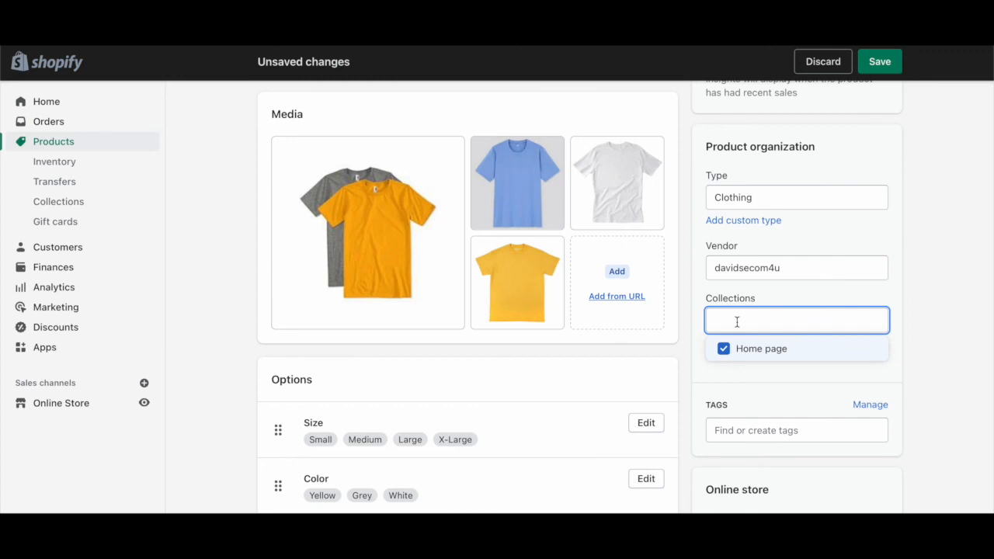
{"action": "mouse_move", "coordinate": [318, 221]}
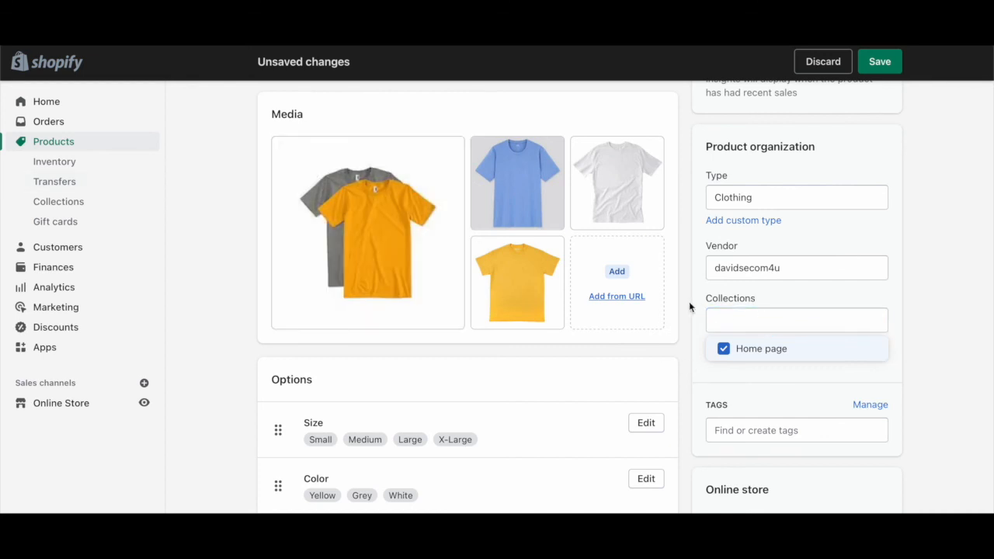
{"action": "left_click", "coordinate": [795, 320]}
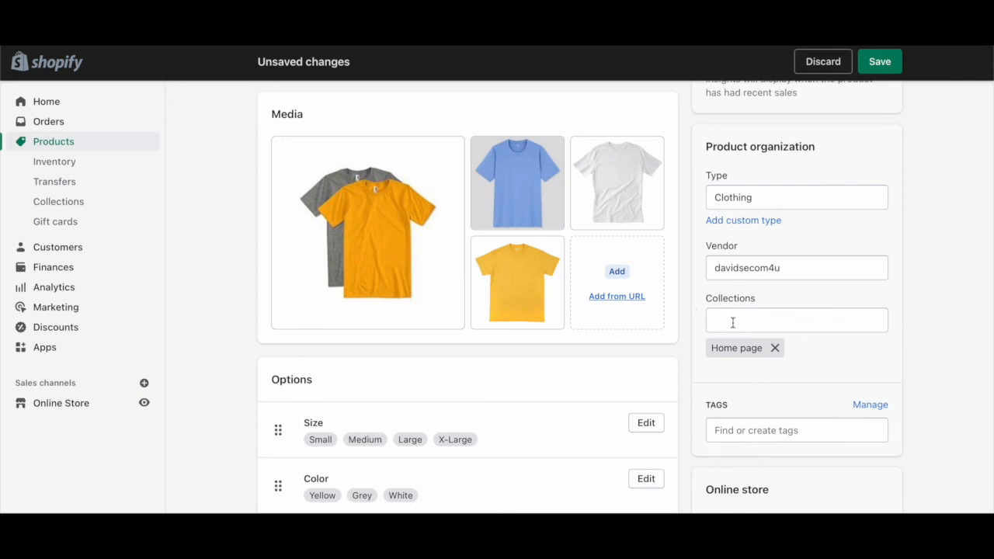
{"action": "mouse_move", "coordinate": [696, 329]}
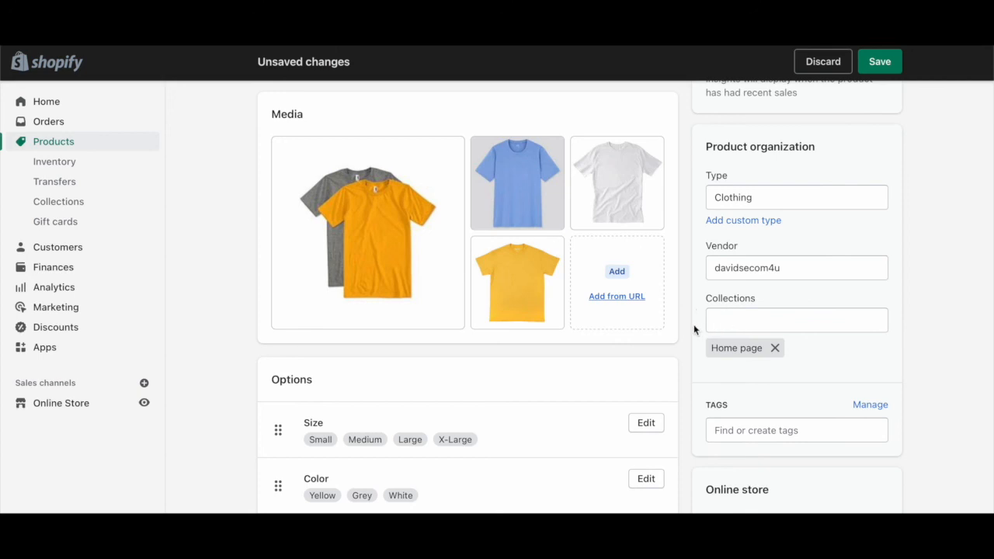
{"action": "scroll", "scroll_direction": "up", "scroll_amount": 3}
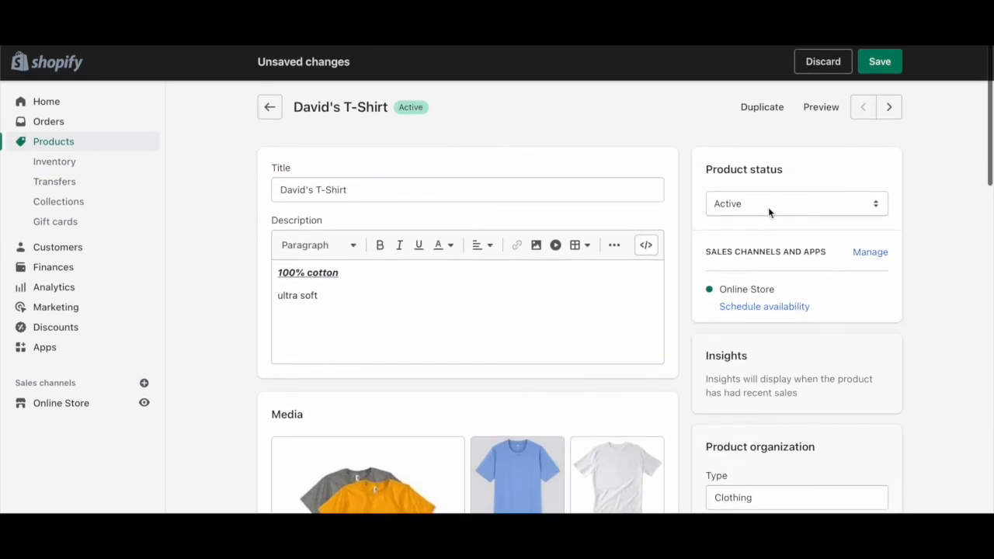
Step: Save David's T-Shirt so the Clothing type is kept, with 'Product saved' confirmed
{"action": "left_click", "coordinate": [879, 62]}
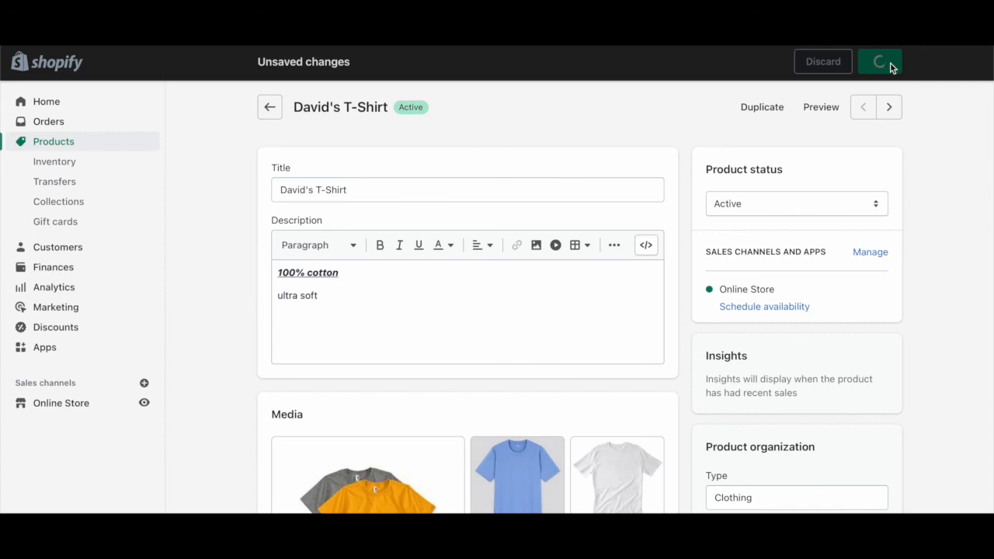
{"action": "left_click", "coordinate": [879, 63]}
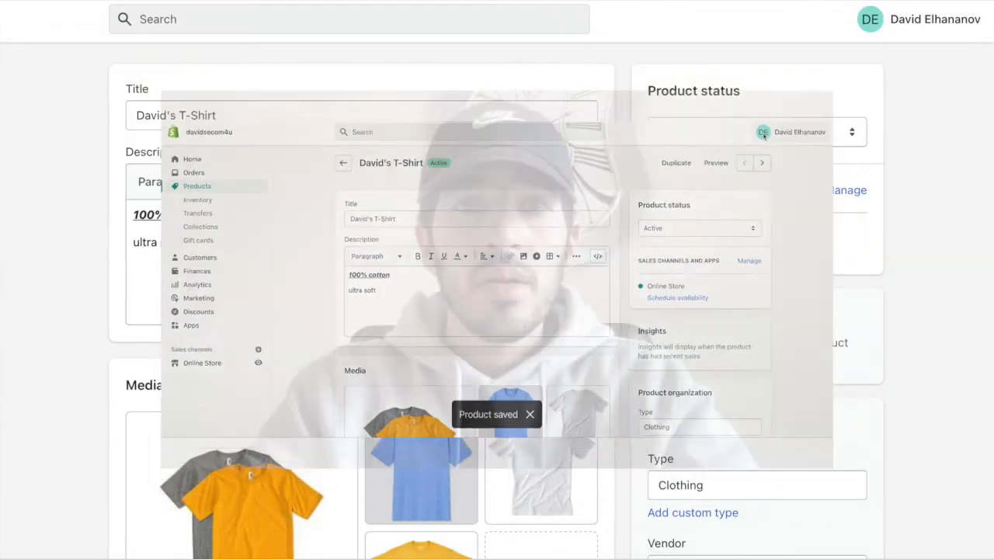